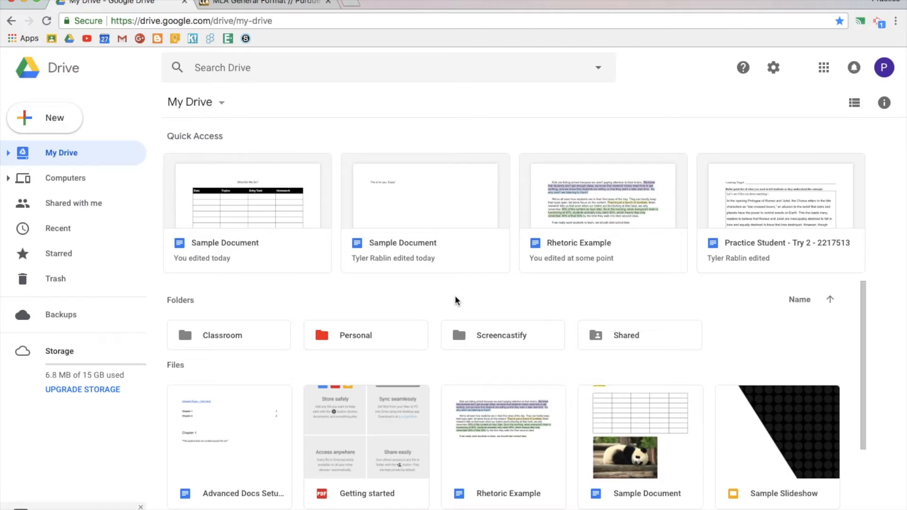
{"action": "mouse_move", "coordinate": [434, 299]}
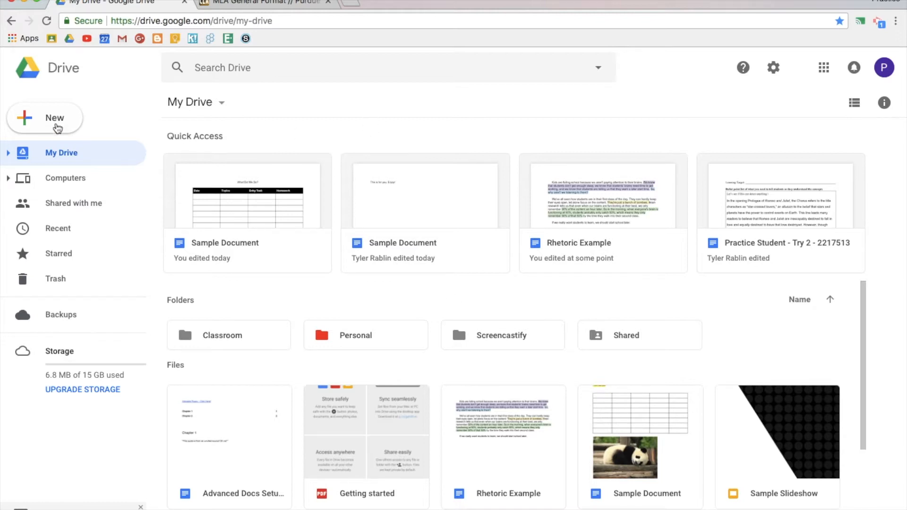
Create a new blank Google Slides presentation from Drive's New menu.
{"action": "left_click", "coordinate": [45, 118]}
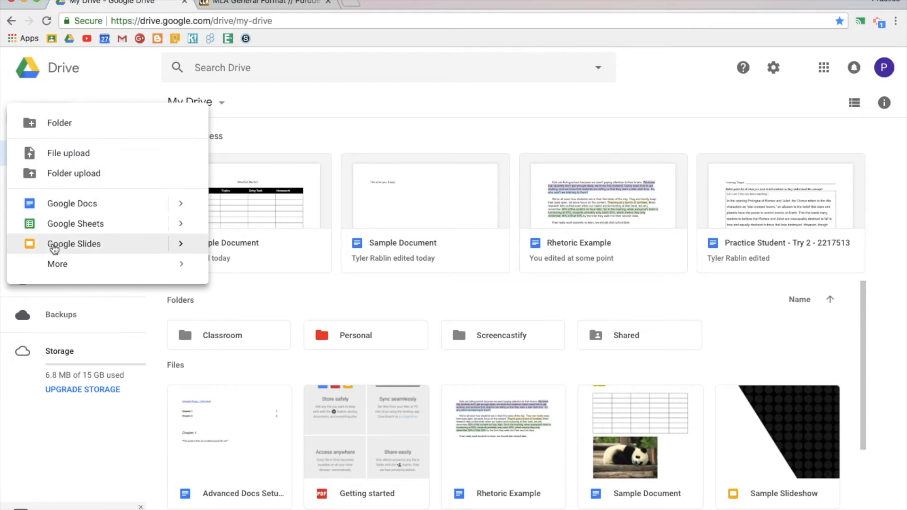
{"action": "left_click", "coordinate": [180, 243]}
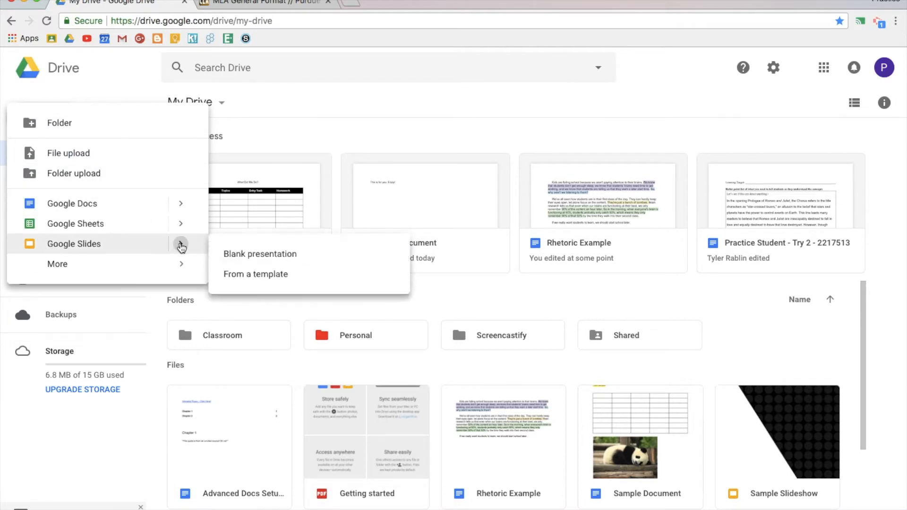
{"action": "mouse_move", "coordinate": [260, 254]}
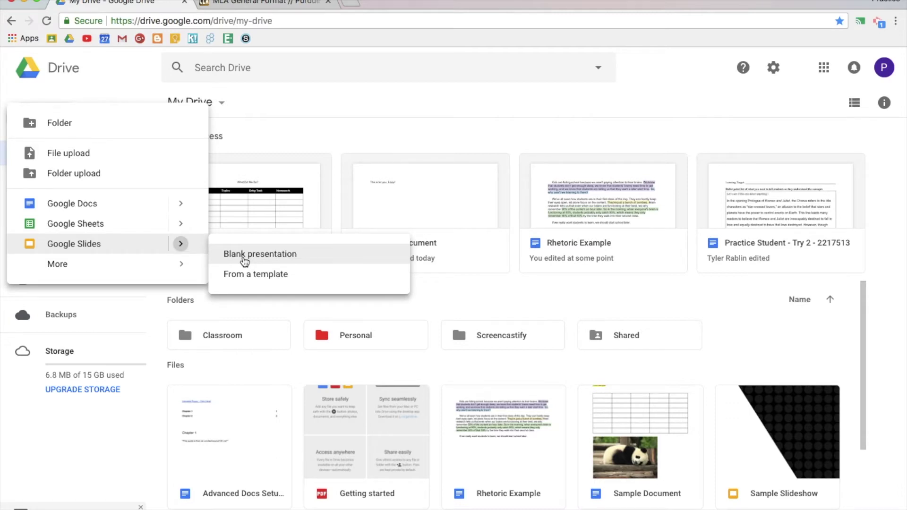
{"action": "left_click", "coordinate": [259, 254]}
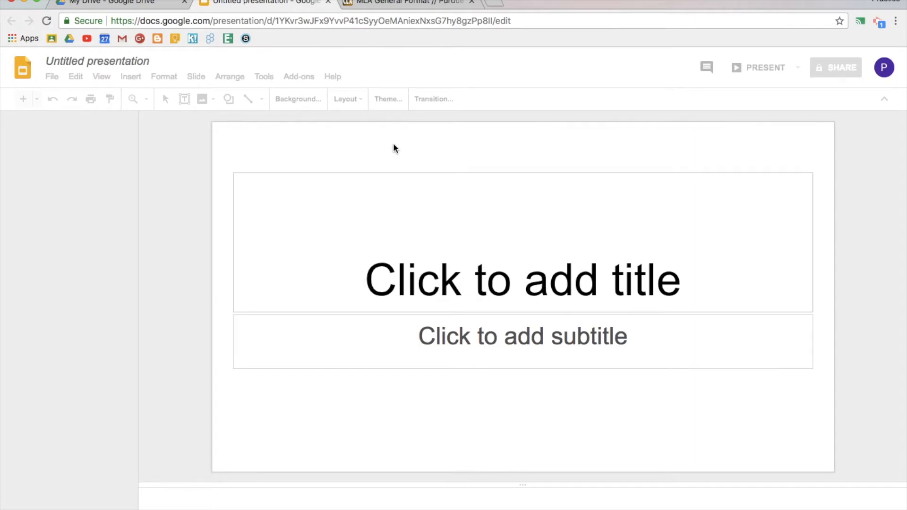
Rename the untitled presentation to 'Slideshow 1'.
{"action": "left_click", "coordinate": [387, 100]}
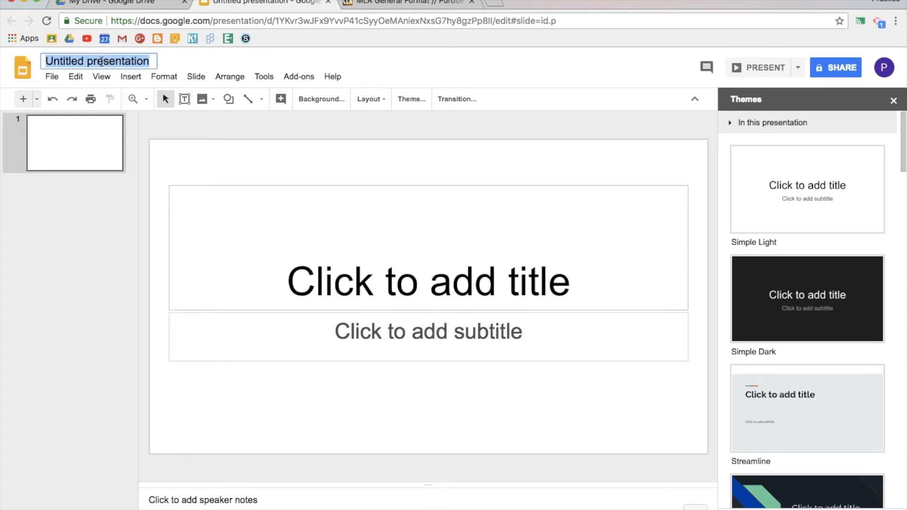
{"action": "type", "text": "S"}
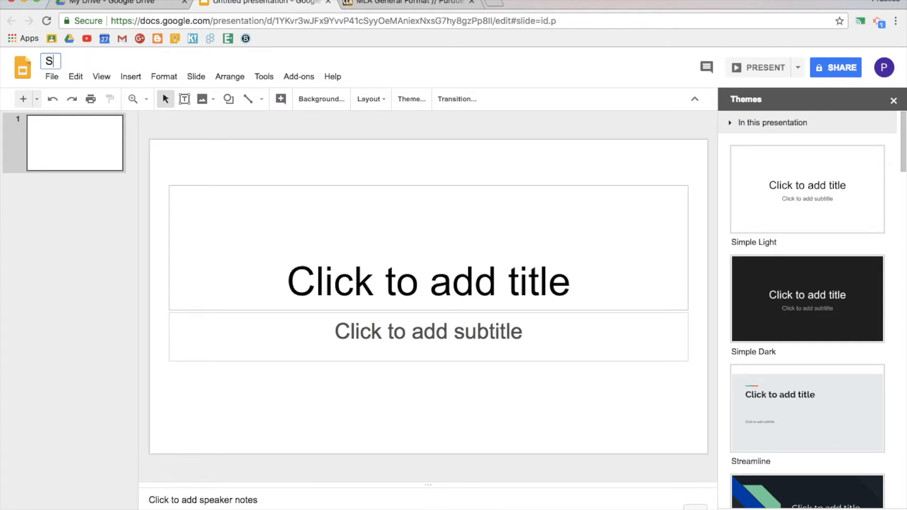
{"action": "type", "text": "lideshow 1"}
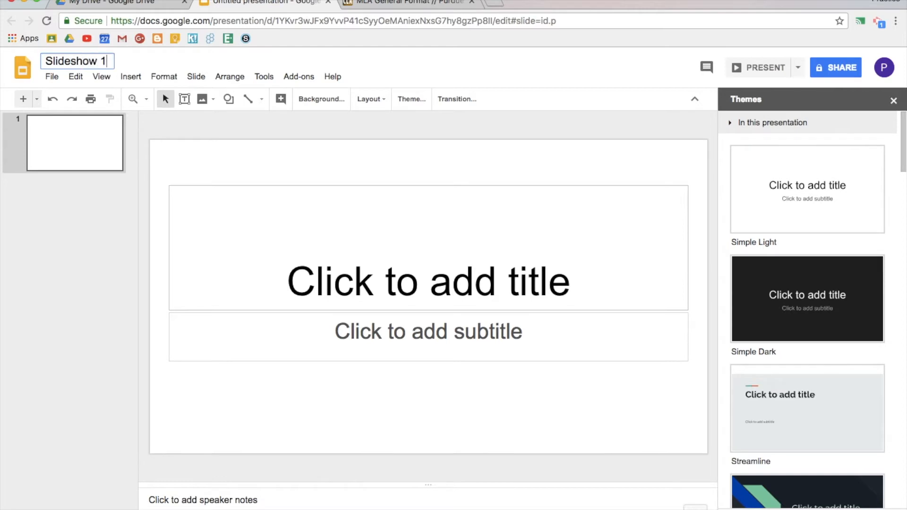
{"action": "key", "text": "Return"}
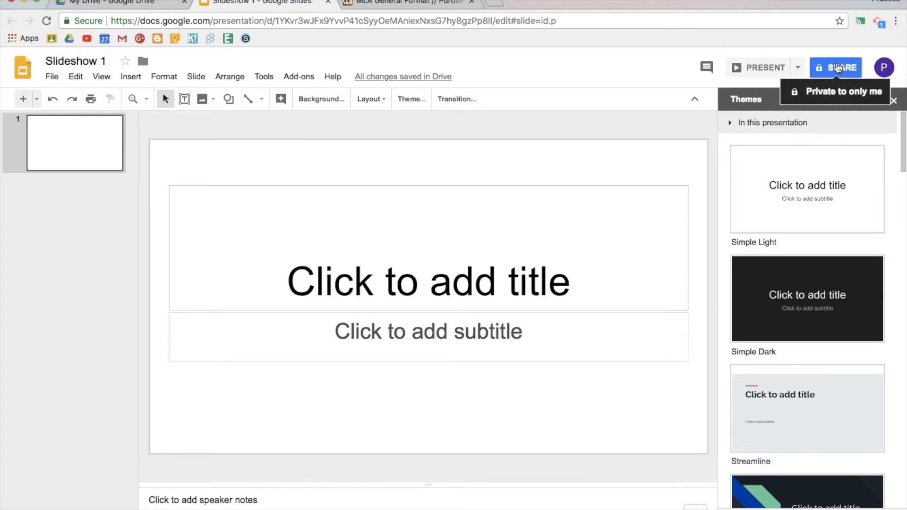
Turn on link sharing so anyone with the link can view, and copy the link.
{"action": "left_click", "coordinate": [835, 67]}
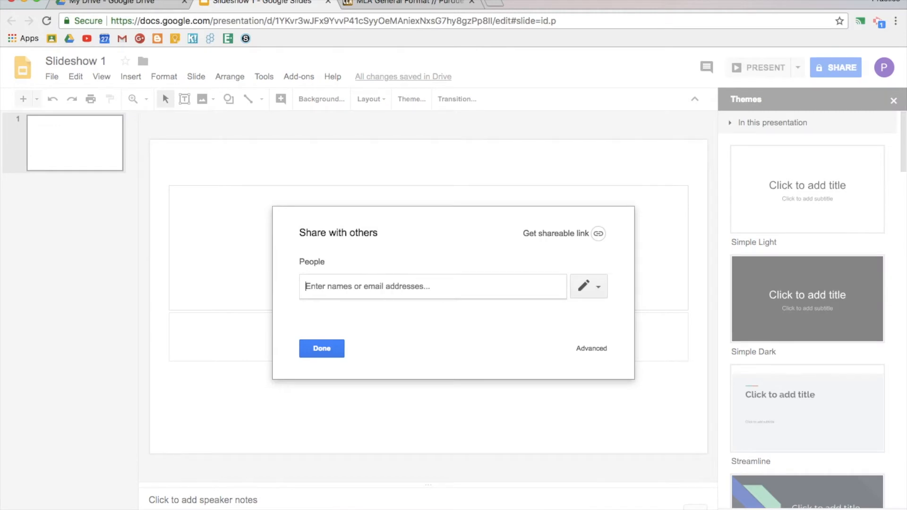
{"action": "left_click", "coordinate": [588, 286]}
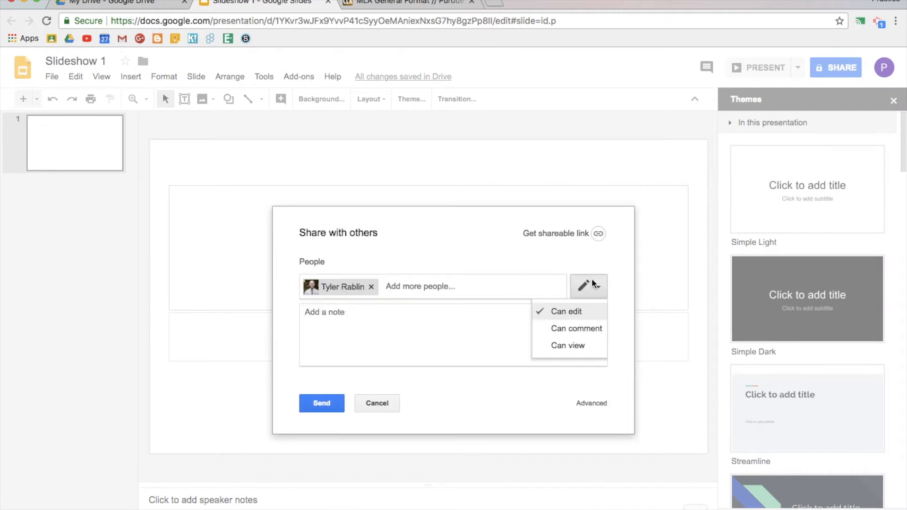
{"action": "mouse_move", "coordinate": [574, 317]}
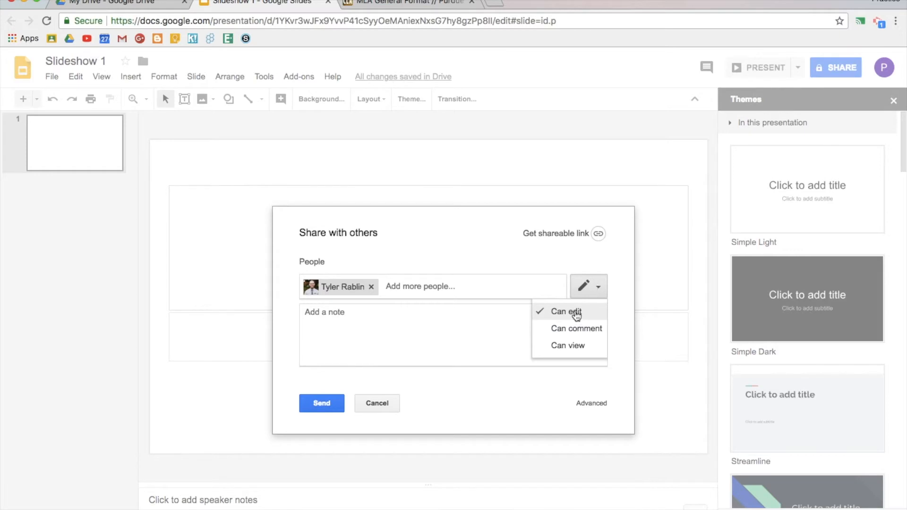
{"action": "mouse_move", "coordinate": [576, 328]}
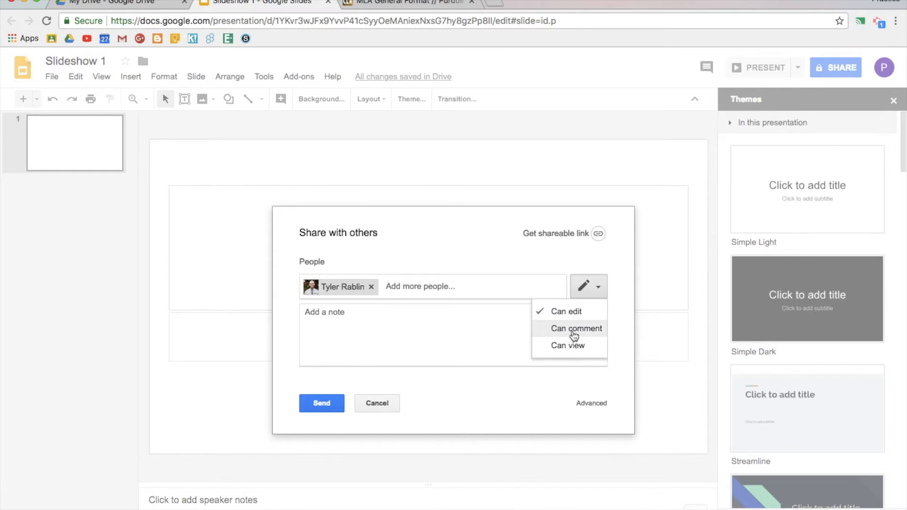
{"action": "mouse_move", "coordinate": [542, 409]}
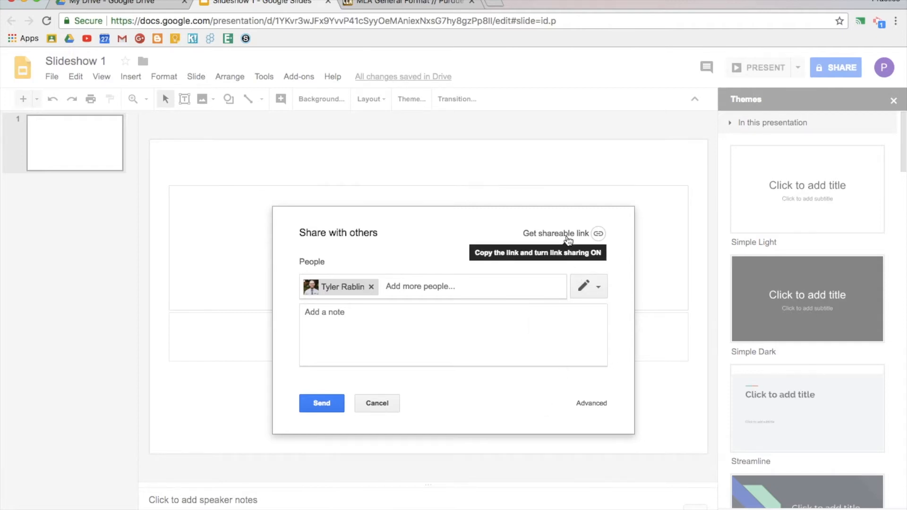
{"action": "left_click", "coordinate": [597, 234]}
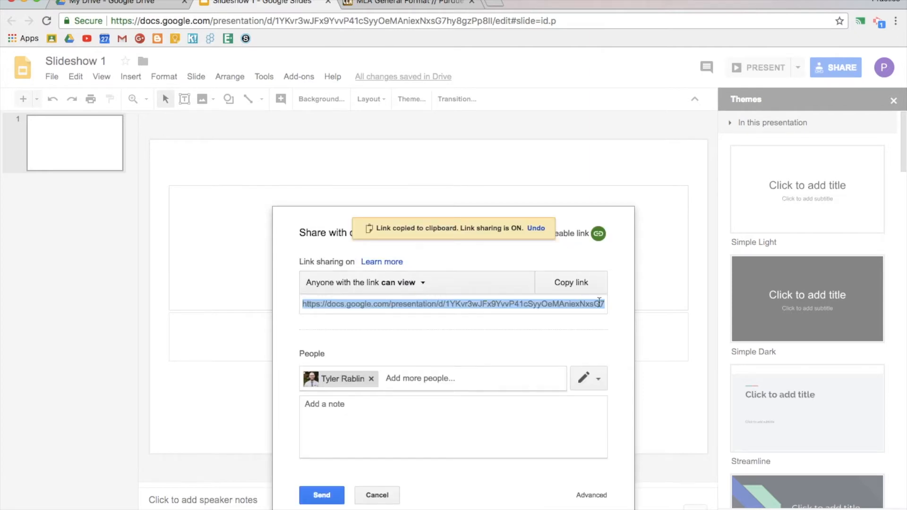
{"action": "mouse_move", "coordinate": [457, 303]}
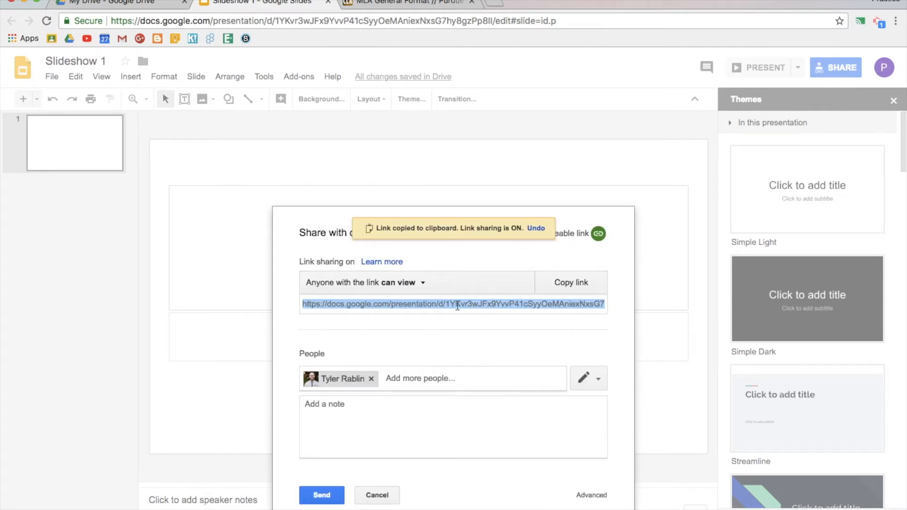
{"action": "mouse_move", "coordinate": [408, 287]}
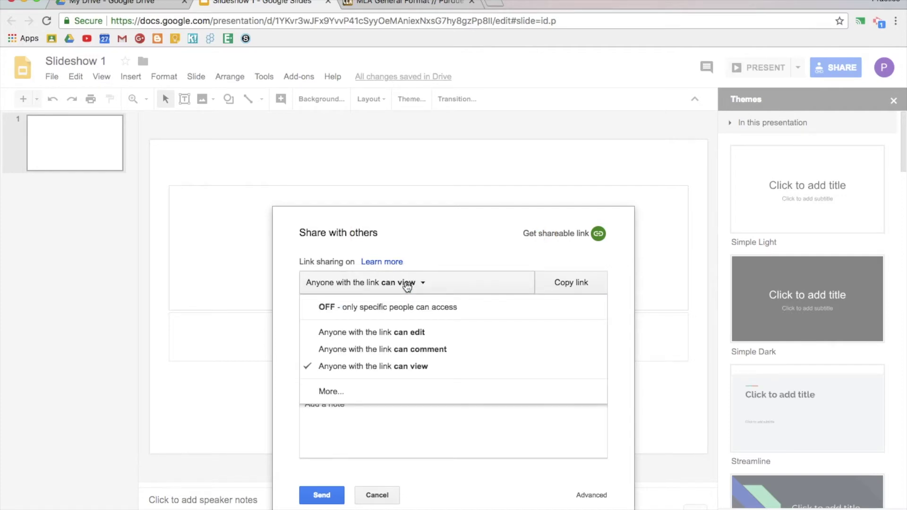
{"action": "left_click", "coordinate": [373, 366]}
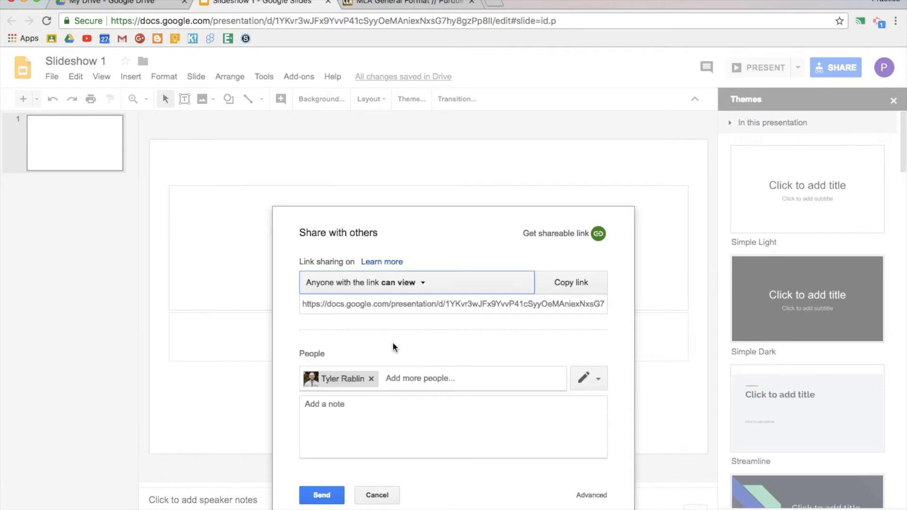
Send the share invitation and set slide 1's title to 'Title' with subtitle 'Subtitle'.
{"action": "left_click", "coordinate": [321, 495]}
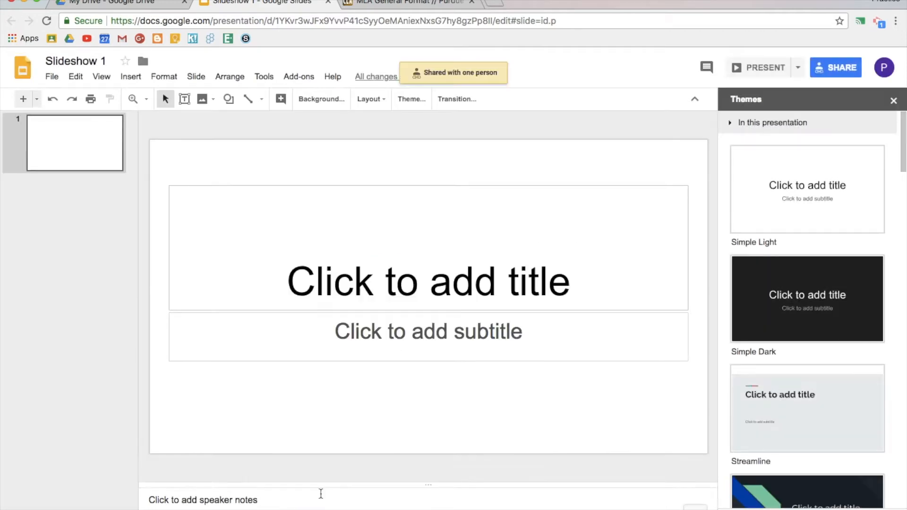
{"action": "mouse_move", "coordinate": [263, 168]}
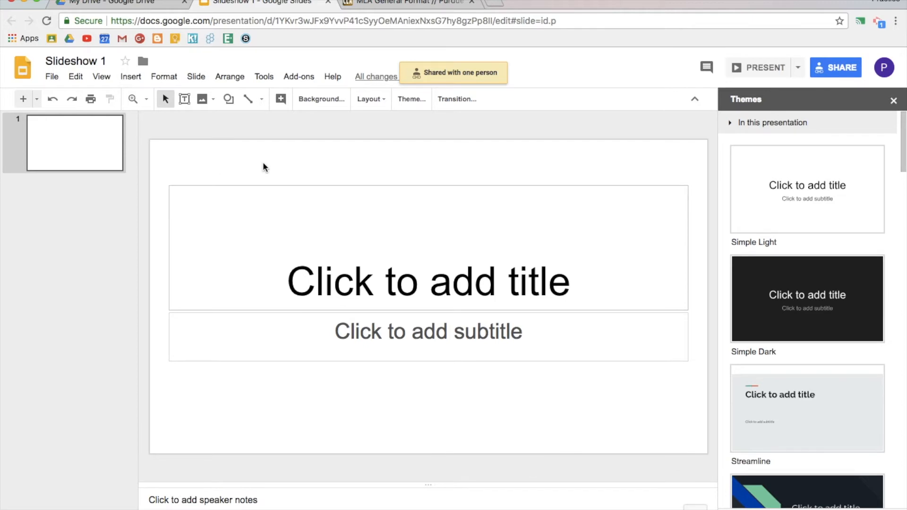
{"action": "mouse_move", "coordinate": [427, 272]}
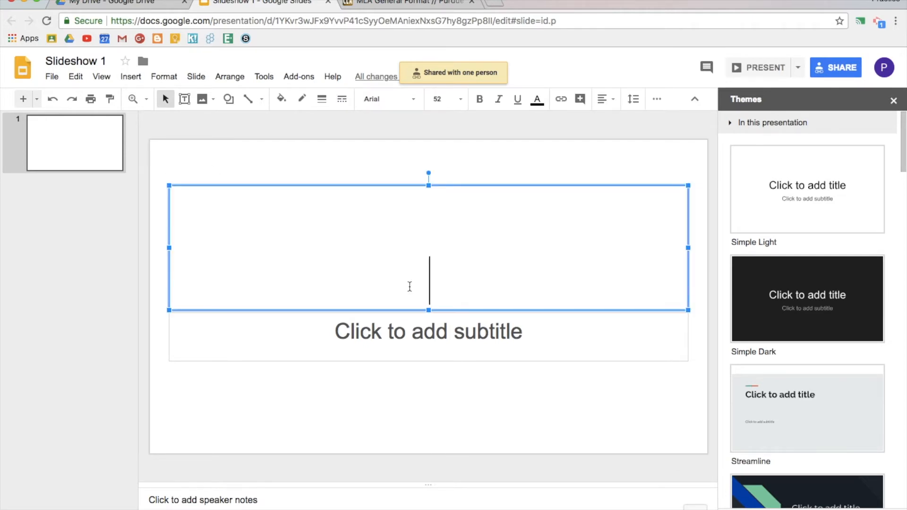
{"action": "type", "text": "Title"}
{"action": "left_click", "coordinate": [428, 336]}
{"action": "type", "text": "Subtitl"}
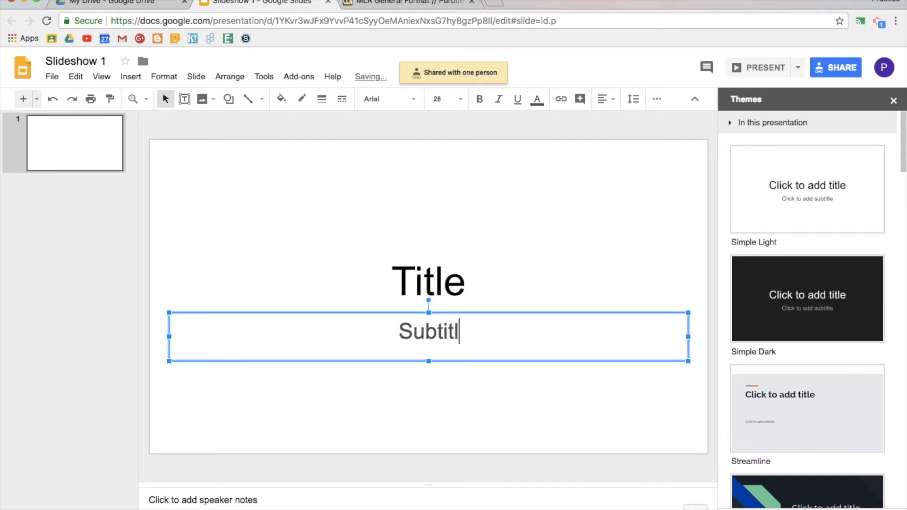
{"action": "left_click", "coordinate": [74, 143]}
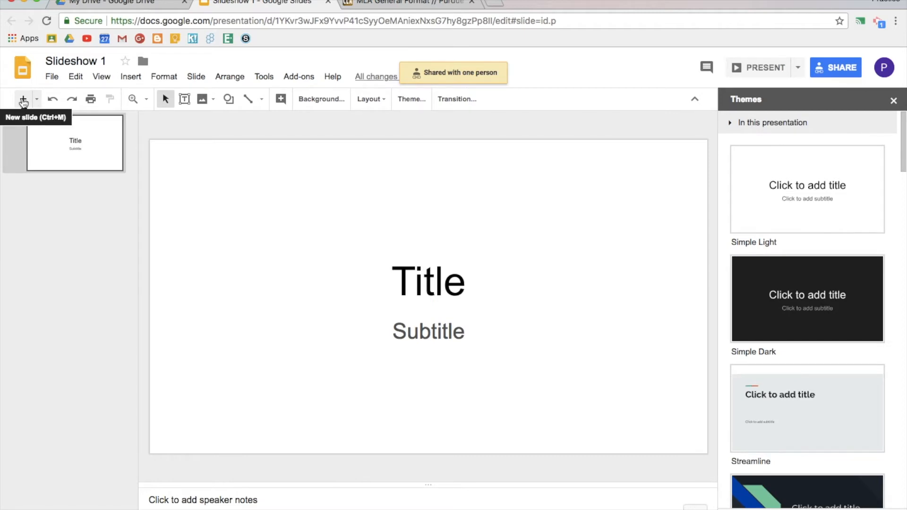
Add a title-and-body slide and a Section title and description slide.
{"action": "left_click", "coordinate": [23, 100]}
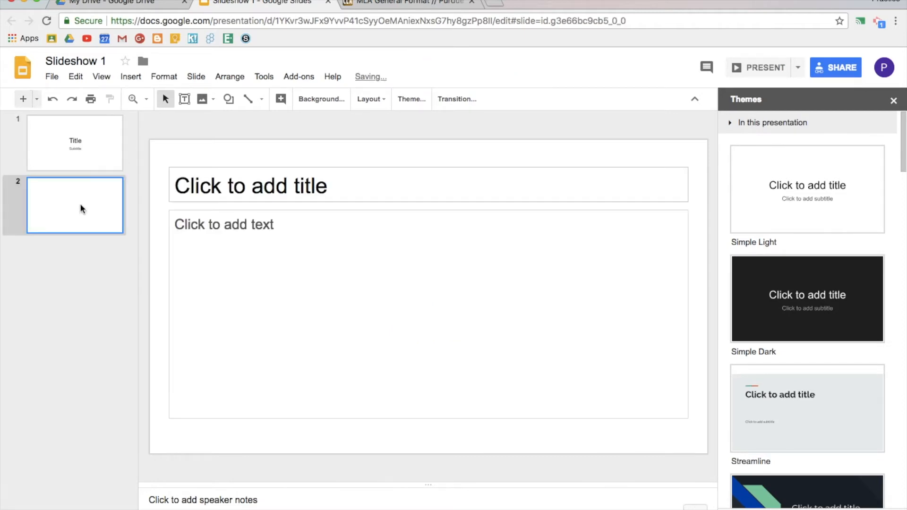
{"action": "mouse_move", "coordinate": [37, 99]}
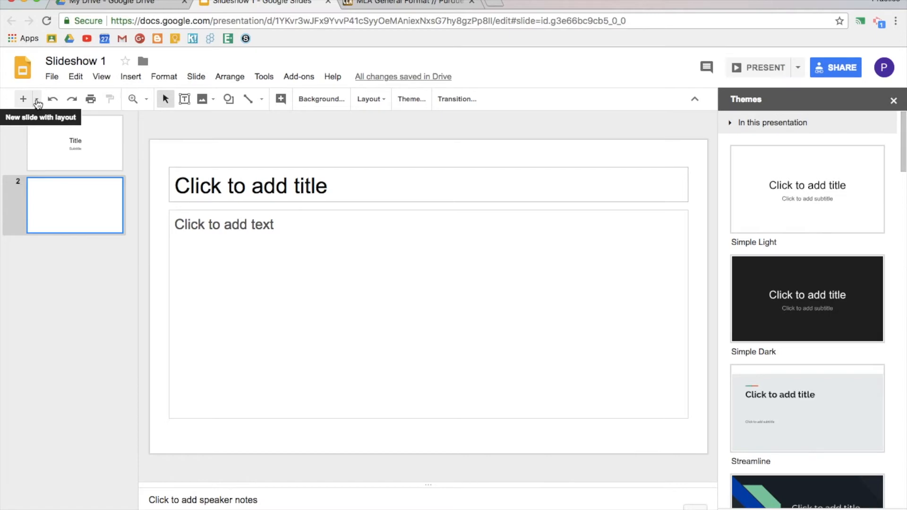
{"action": "left_click", "coordinate": [37, 99]}
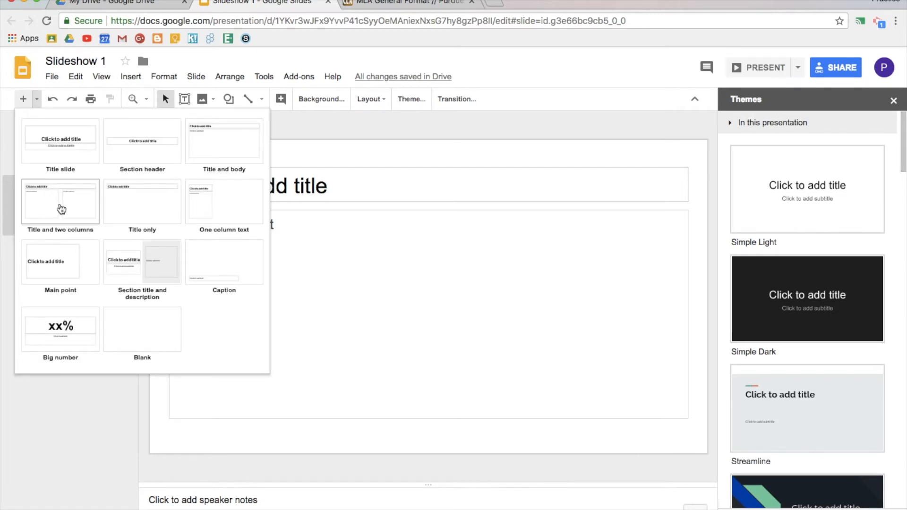
{"action": "left_click", "coordinate": [60, 202]}
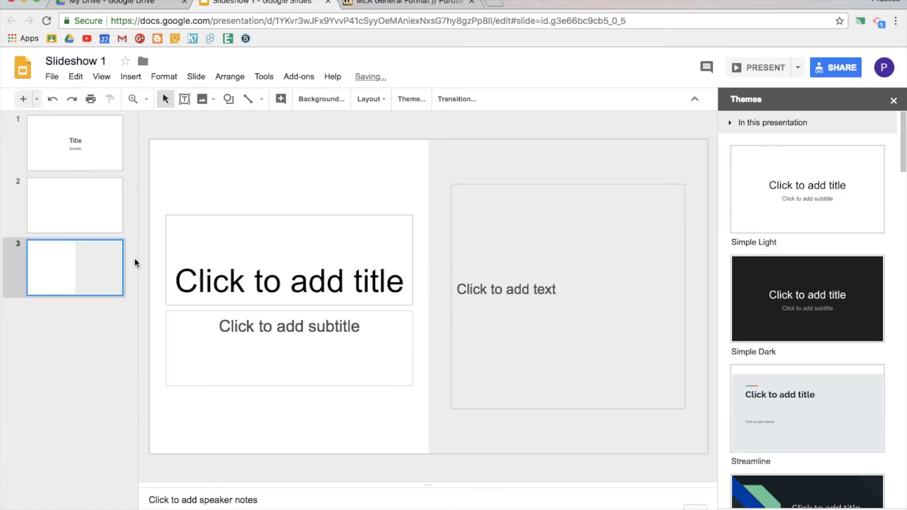
{"action": "left_click", "coordinate": [74, 142]}
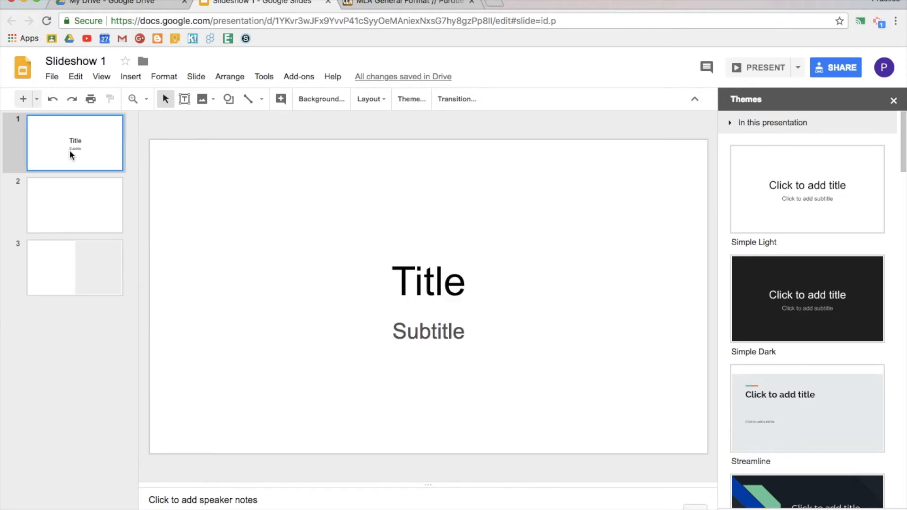
{"action": "mouse_move", "coordinate": [411, 99]}
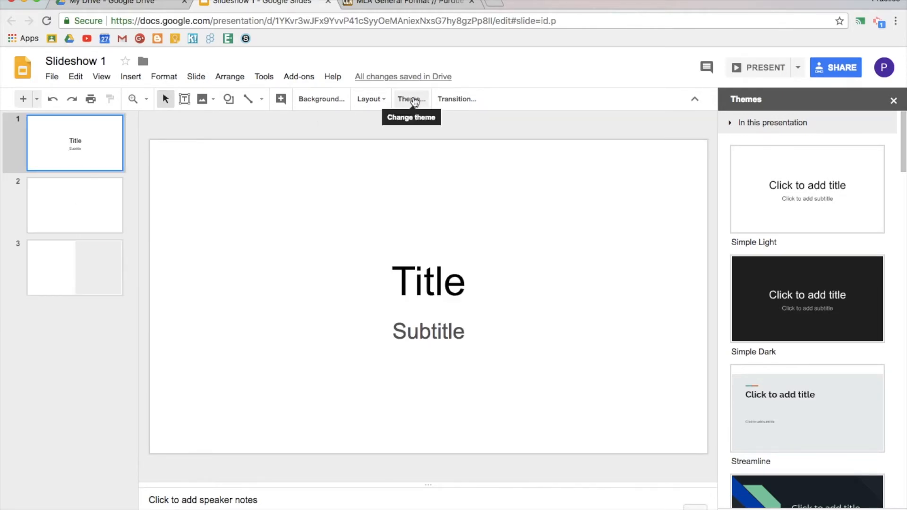
{"action": "mouse_move", "coordinate": [796, 212]}
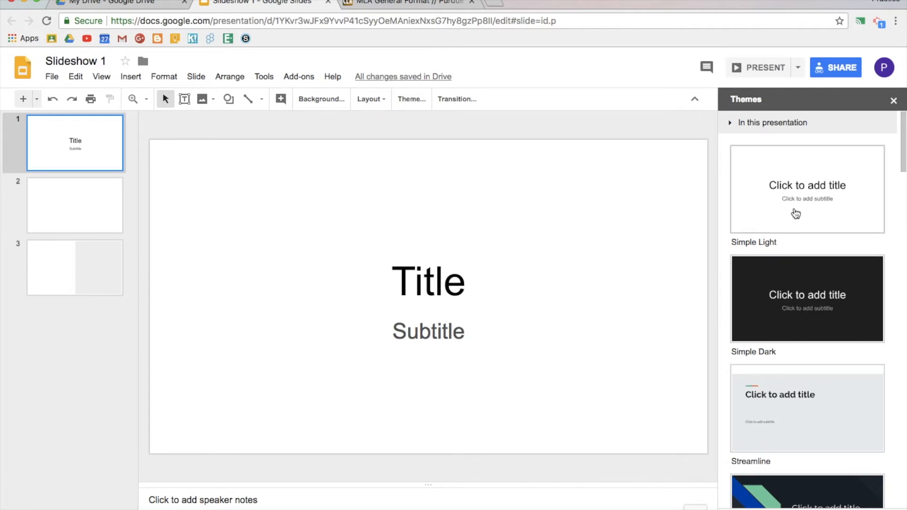
Apply the Shift theme from the Themes sidebar to all slides.
{"action": "scroll", "scroll_direction": "down", "scroll_amount": 3}
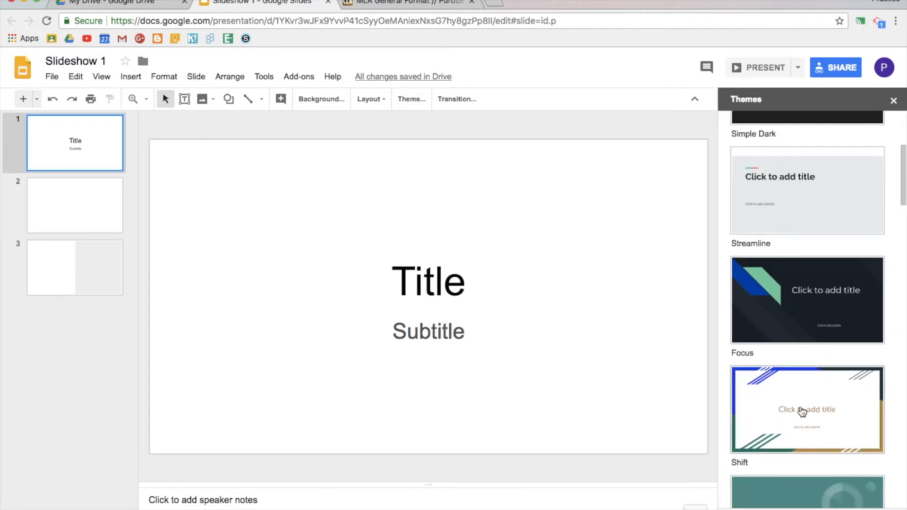
{"action": "left_click", "coordinate": [806, 409]}
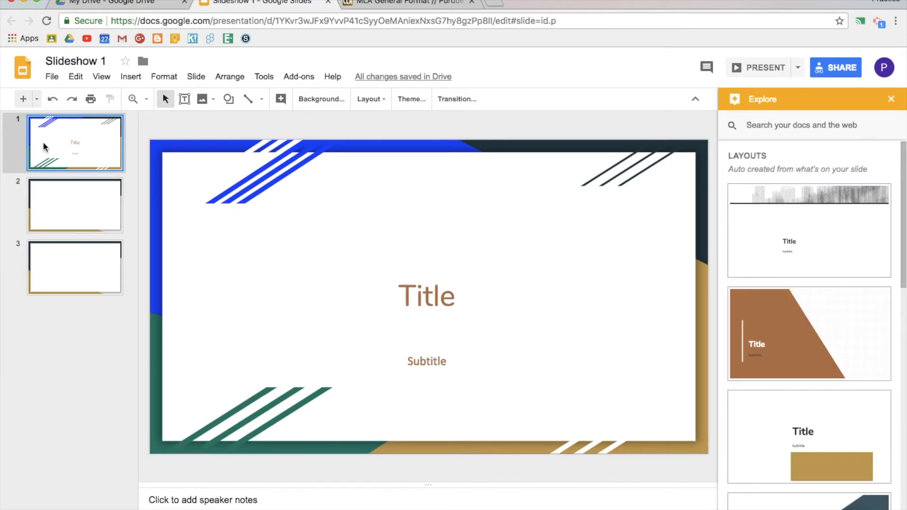
Apply Explore layouts: angular dark on slide 1, blue stripes on slide 2, dark split on slide 3.
{"action": "scroll", "scroll_direction": "down", "scroll_amount": 3}
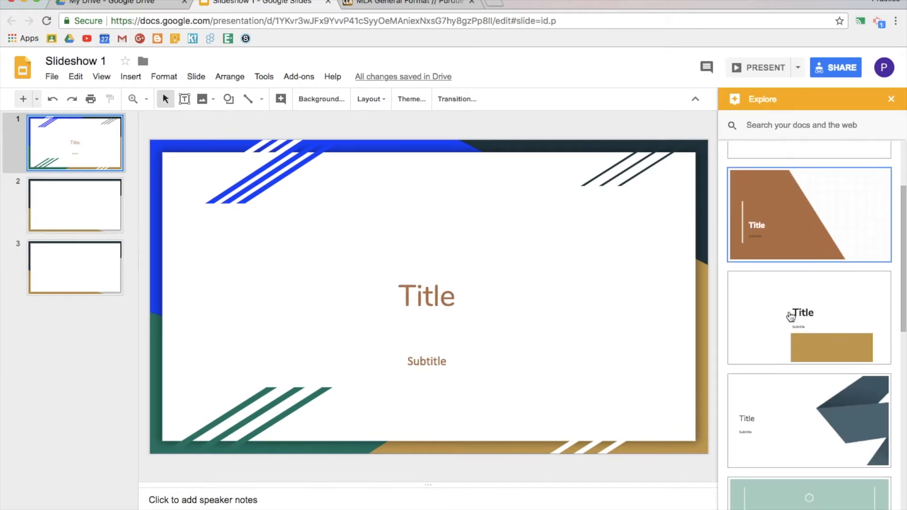
{"action": "left_click", "coordinate": [809, 419]}
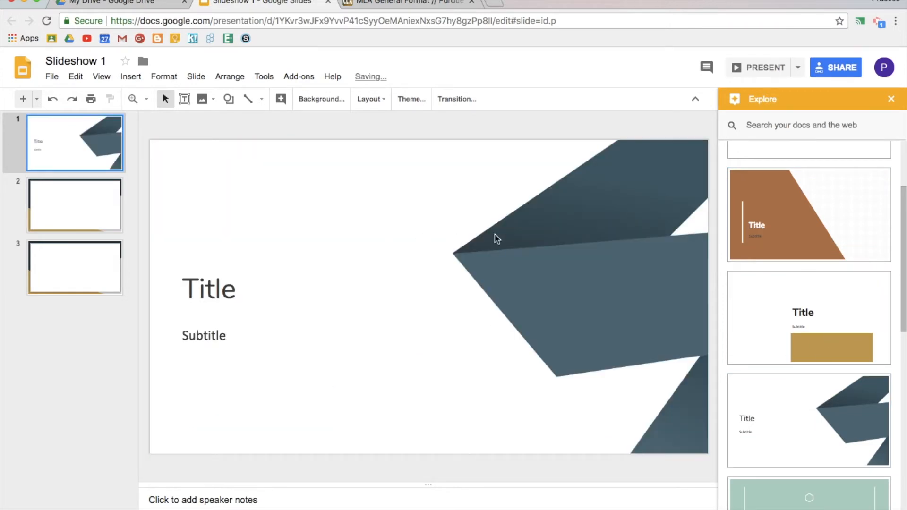
{"action": "mouse_move", "coordinate": [69, 218]}
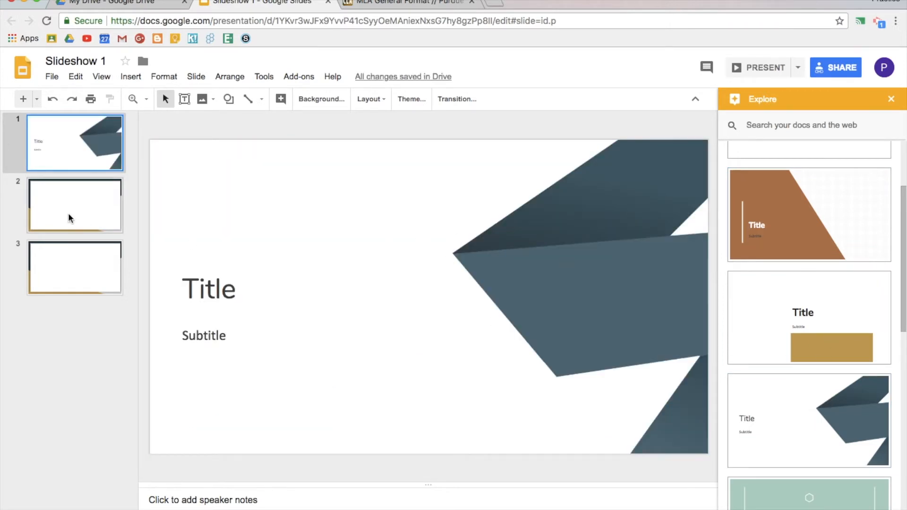
{"action": "left_click", "coordinate": [73, 205]}
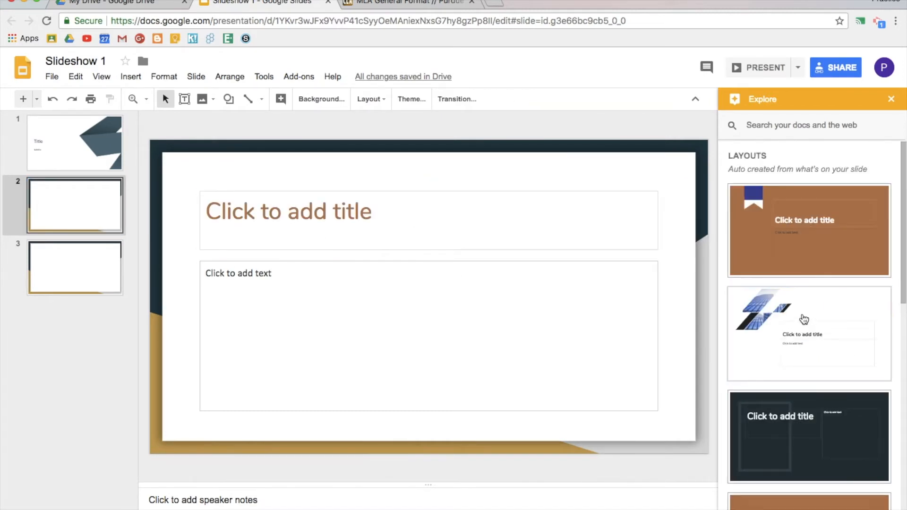
{"action": "left_click", "coordinate": [808, 333]}
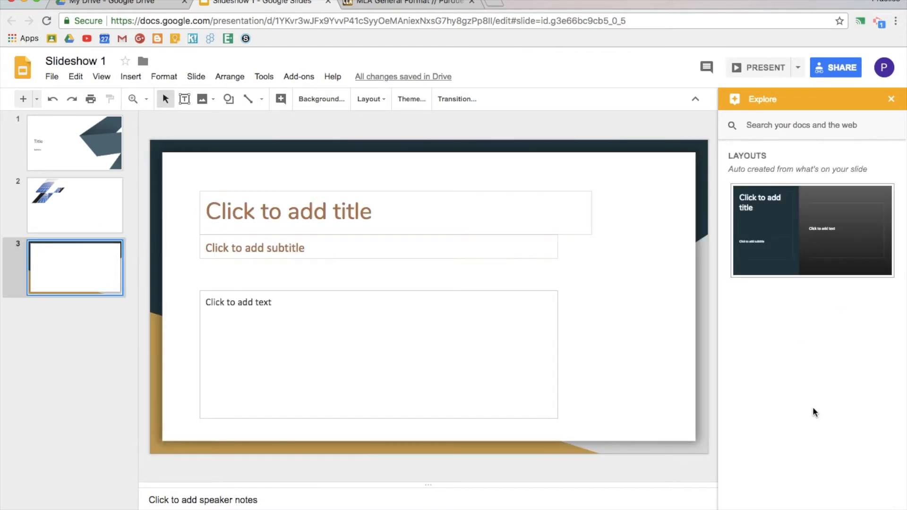
{"action": "left_click", "coordinate": [812, 230]}
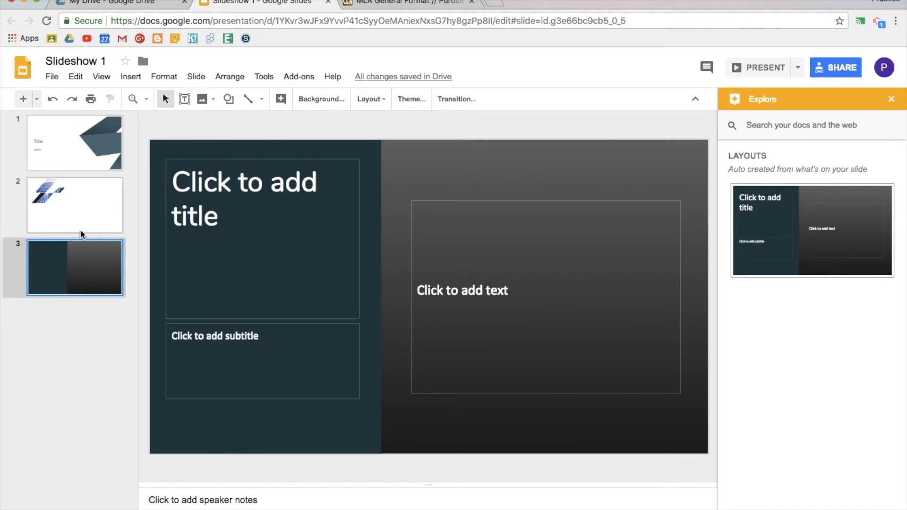
{"action": "mouse_move", "coordinate": [892, 99]}
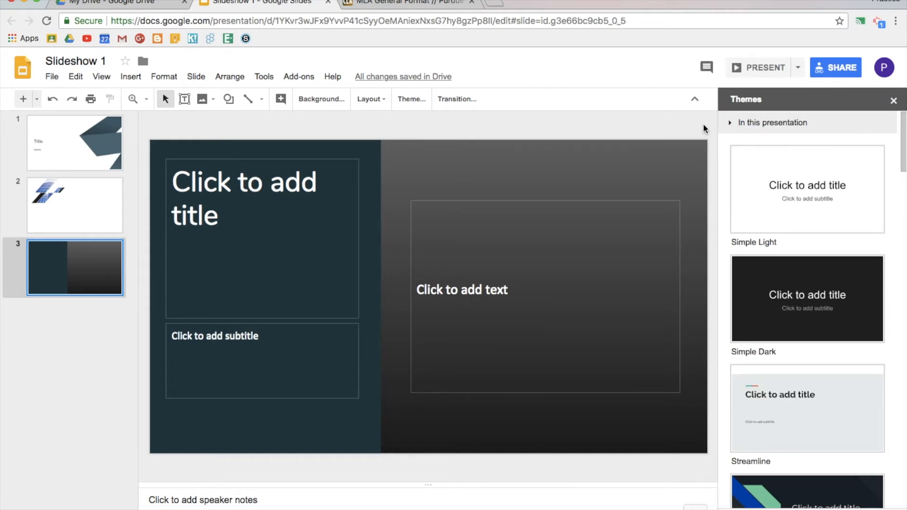
{"action": "mouse_move", "coordinate": [324, 51]}
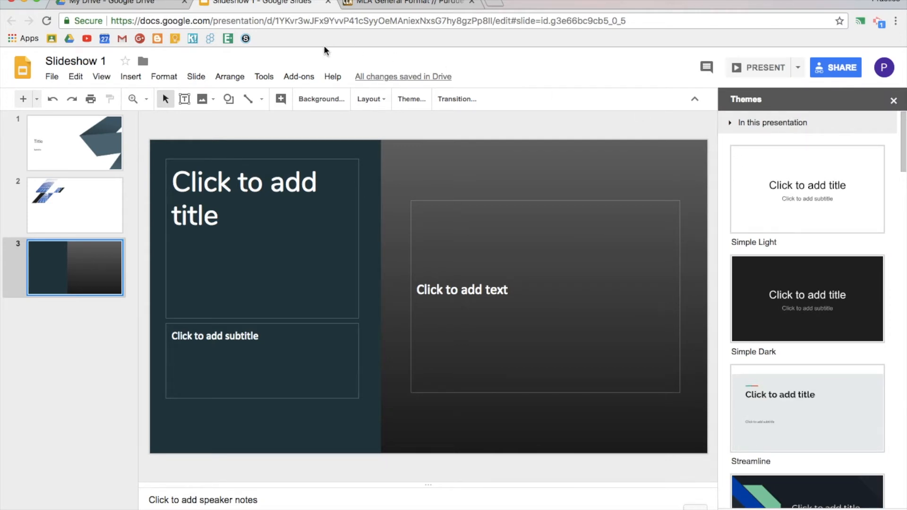
Add a fourth blank slide to hold the image.
{"action": "left_click", "coordinate": [369, 99]}
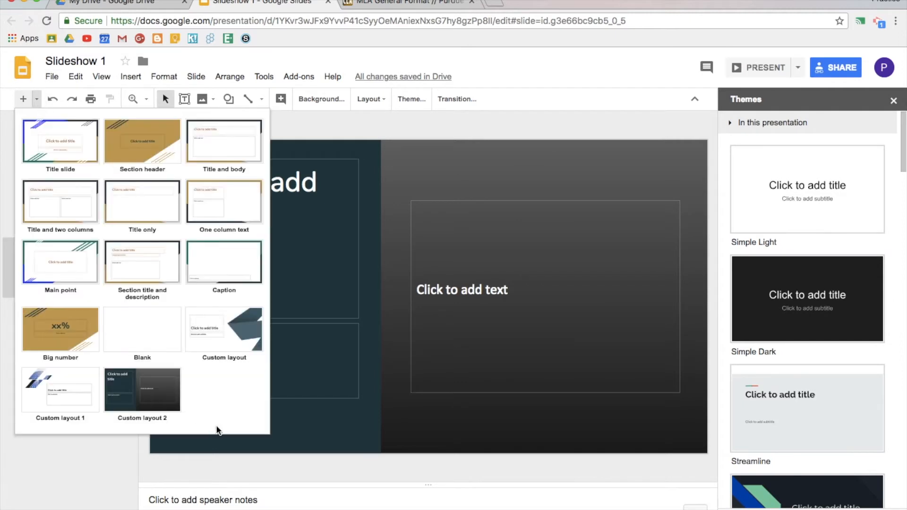
{"action": "left_click", "coordinate": [141, 330]}
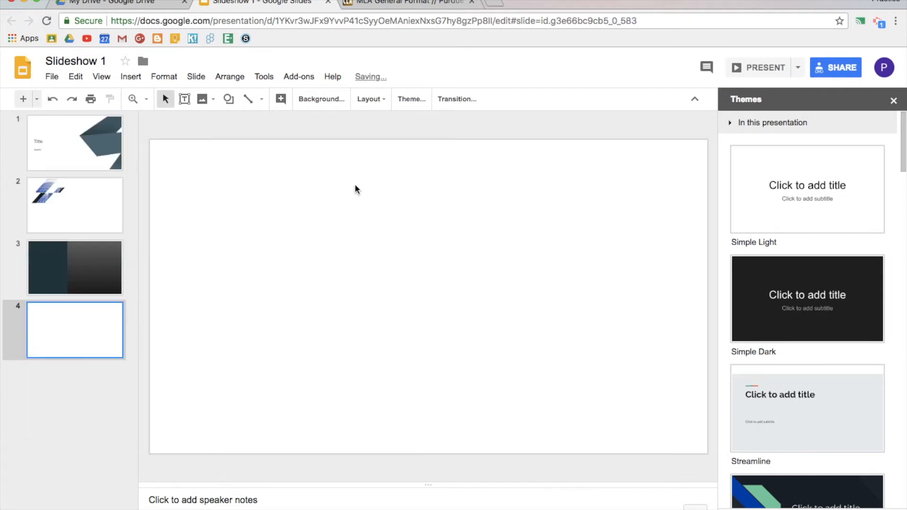
{"action": "mouse_move", "coordinate": [202, 100]}
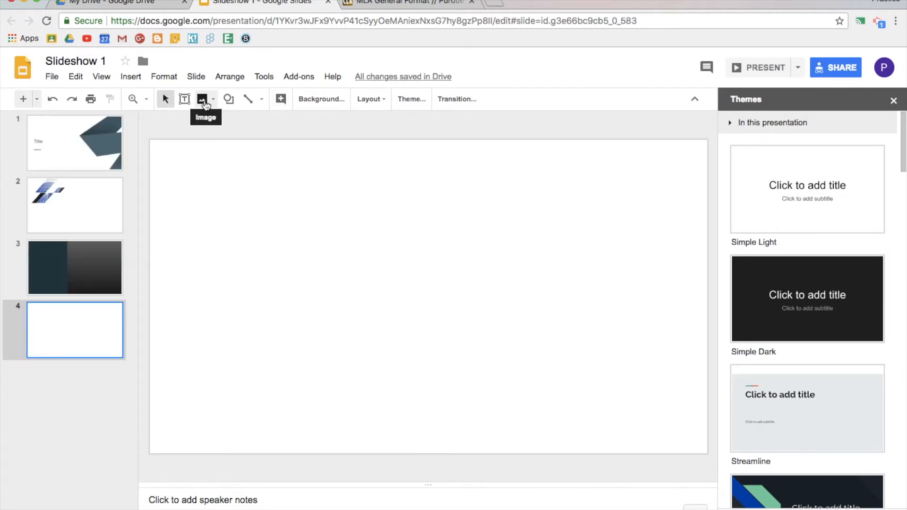
{"action": "mouse_move", "coordinate": [131, 77]}
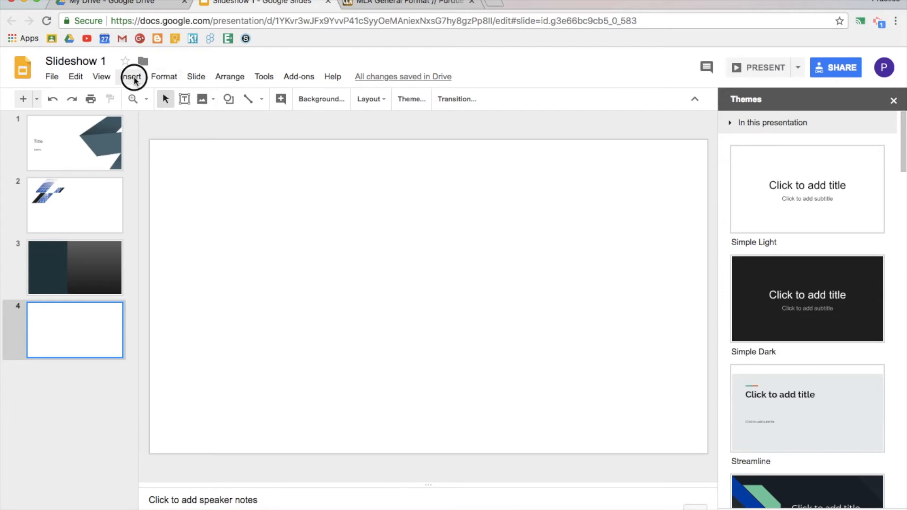
{"action": "left_click", "coordinate": [201, 99]}
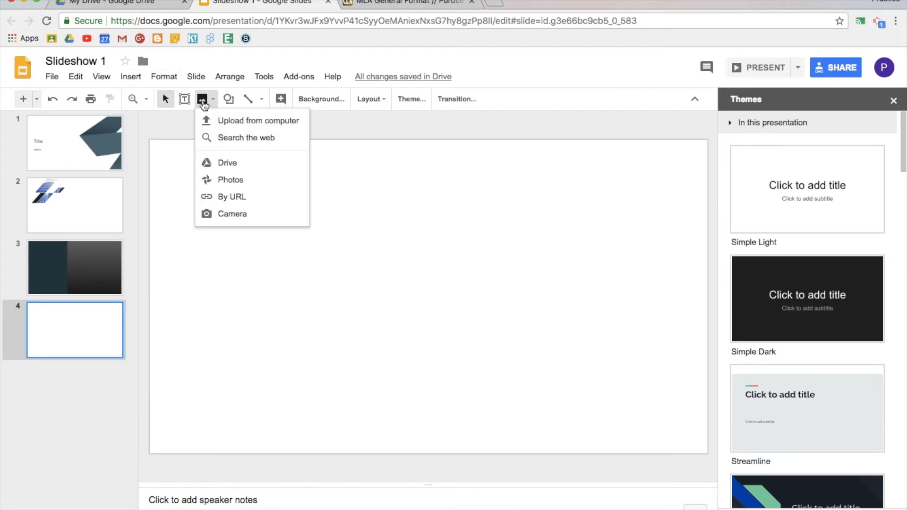
{"action": "mouse_move", "coordinate": [221, 125]}
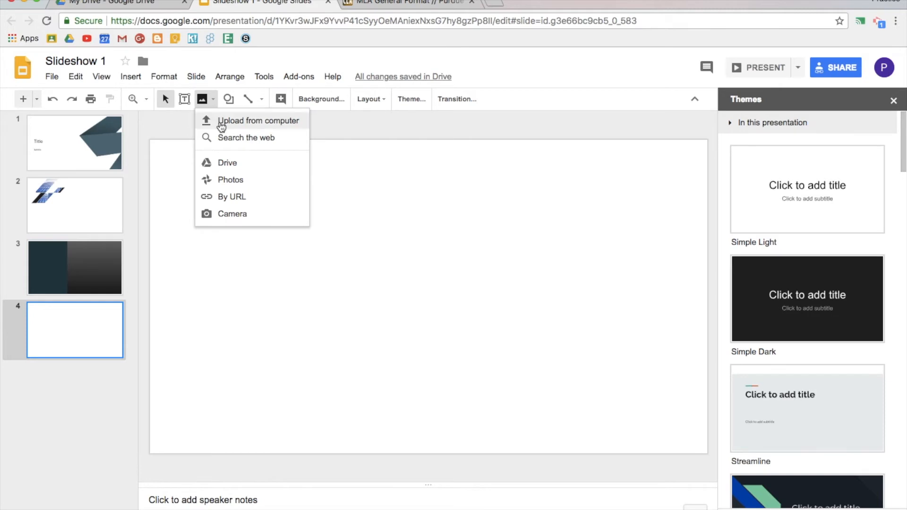
{"action": "mouse_move", "coordinate": [227, 213]}
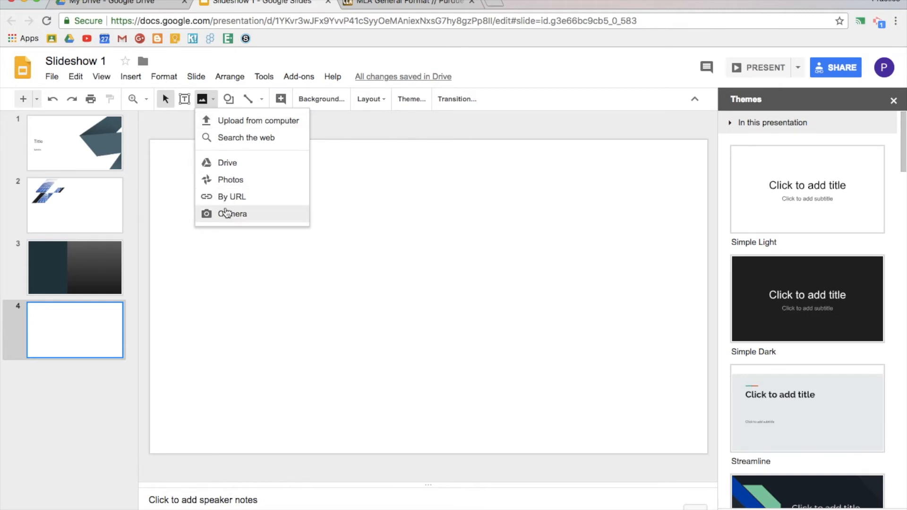
{"action": "mouse_move", "coordinate": [223, 179]}
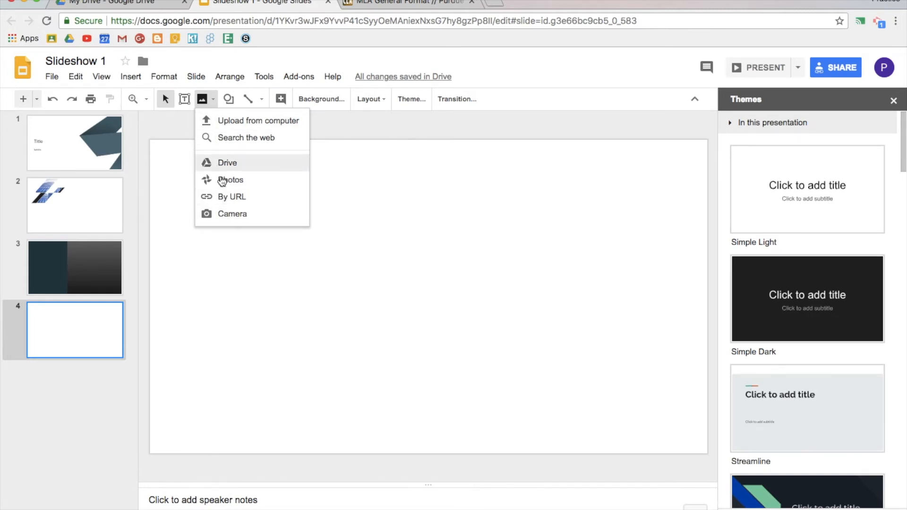
Insert the web-search photo of two pandas hugging a tree onto slide 4.
{"action": "left_click", "coordinate": [246, 138]}
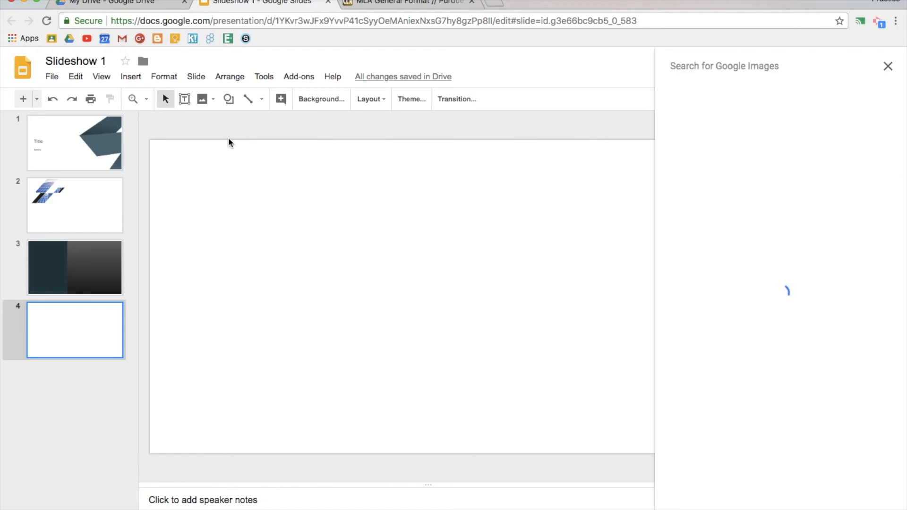
{"action": "type", "text": "Panda"}
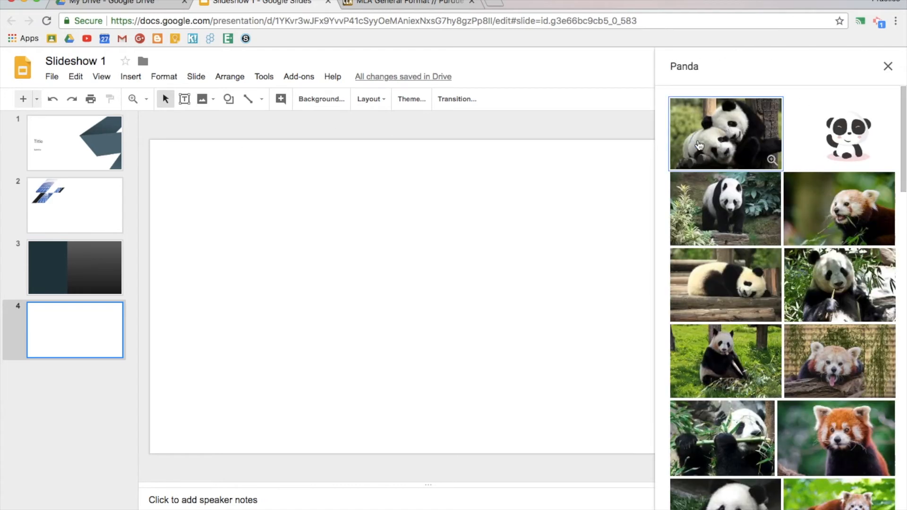
{"action": "left_click", "coordinate": [725, 134]}
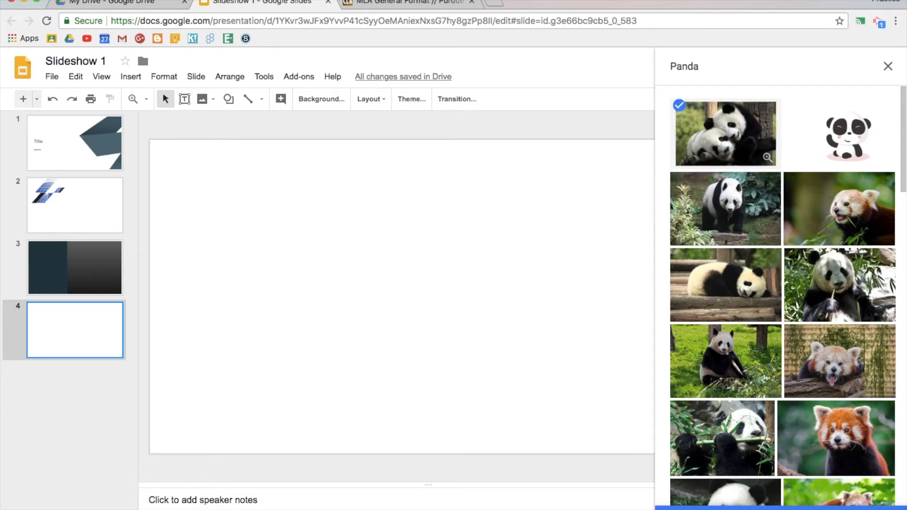
{"action": "left_click", "coordinate": [724, 134]}
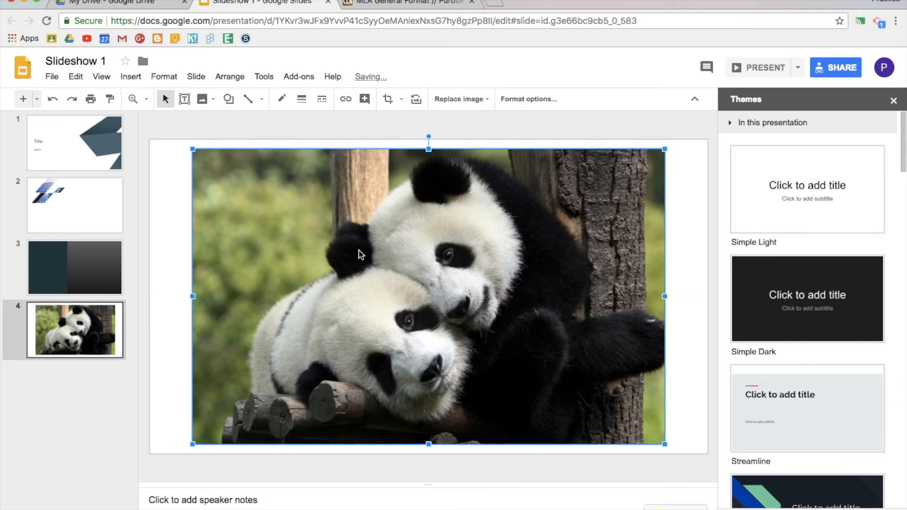
Mask the panda photo into a right arrow and recolor it Light 2 greyscale.
{"action": "left_click", "coordinate": [168, 360]}
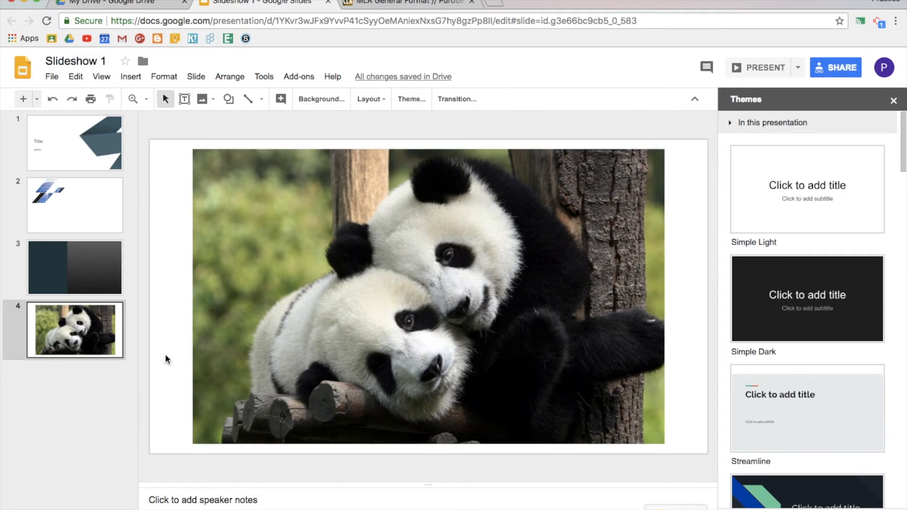
{"action": "mouse_move", "coordinate": [417, 280]}
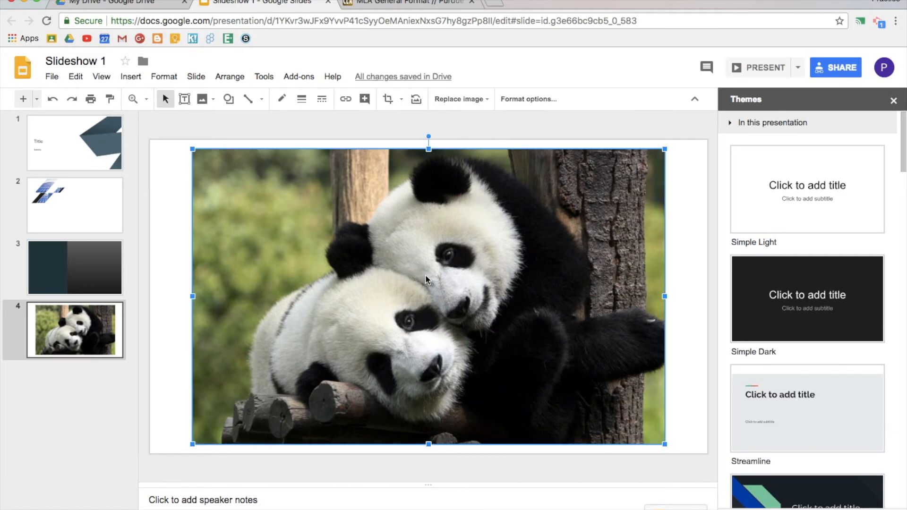
{"action": "mouse_move", "coordinate": [460, 99]}
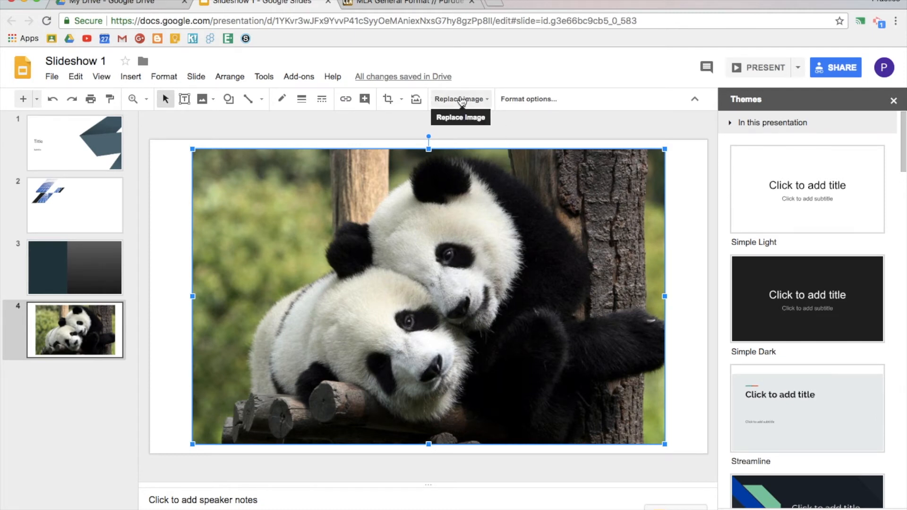
{"action": "mouse_move", "coordinate": [387, 99]}
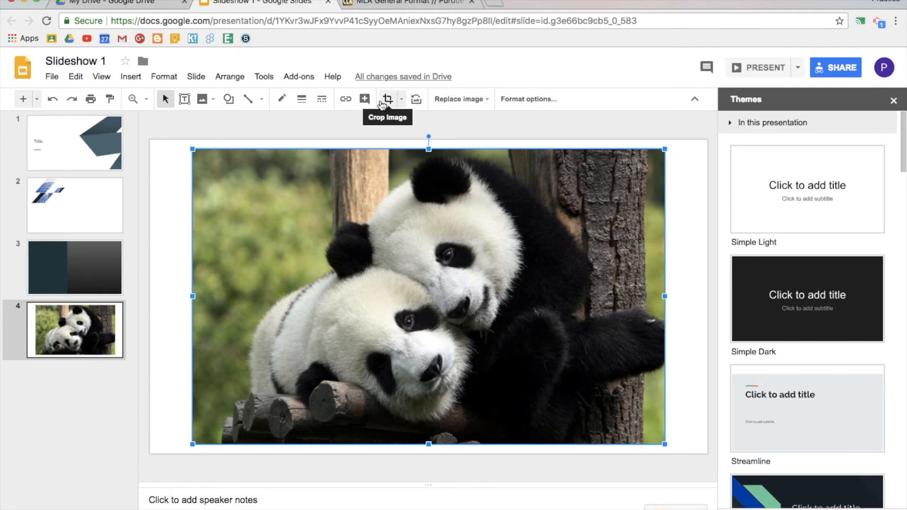
{"action": "mouse_move", "coordinate": [401, 100]}
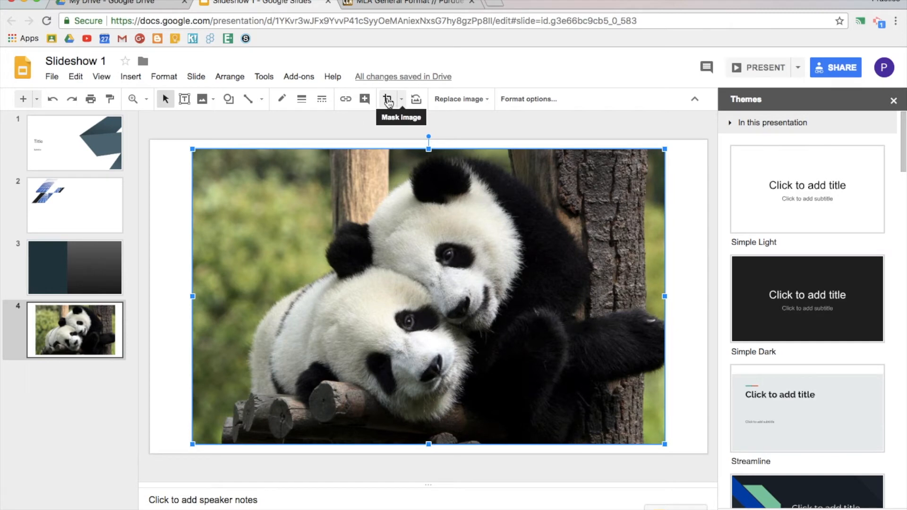
{"action": "left_click", "coordinate": [401, 99]}
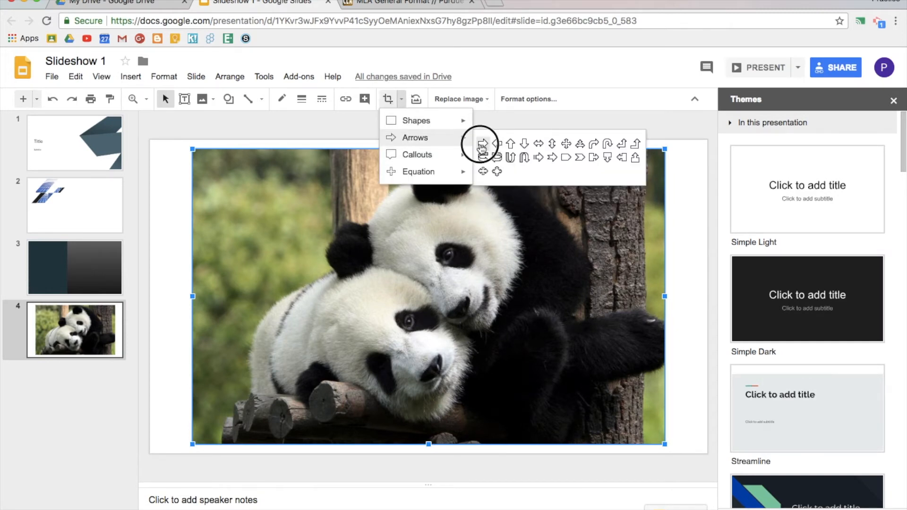
{"action": "left_click", "coordinate": [482, 143]}
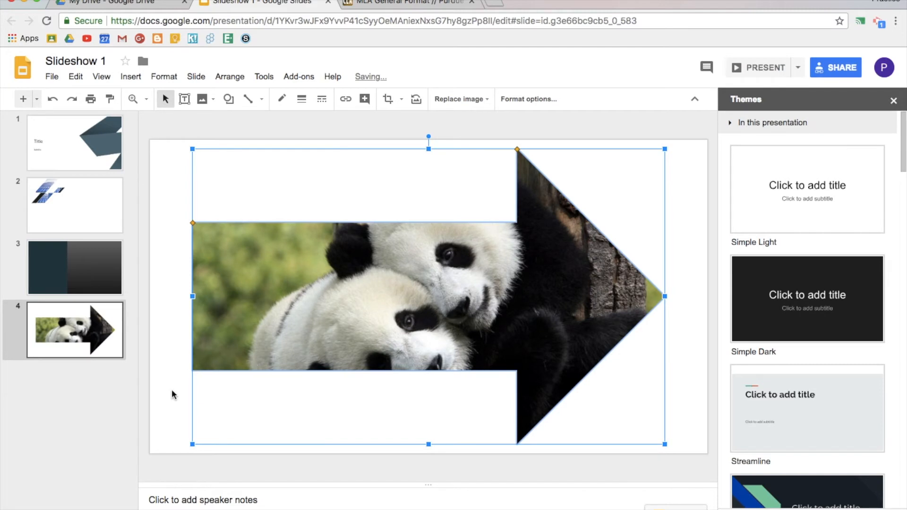
{"action": "left_click", "coordinate": [528, 99]}
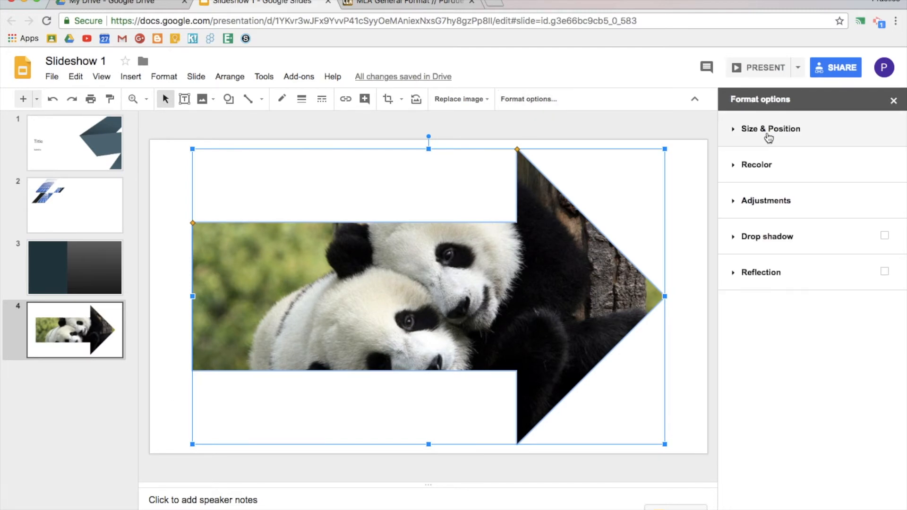
{"action": "mouse_move", "coordinate": [749, 172]}
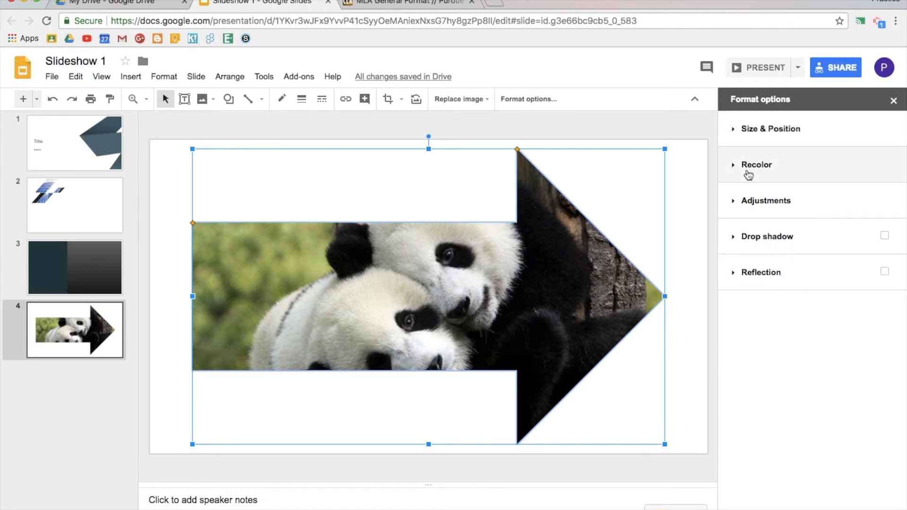
{"action": "left_click", "coordinate": [757, 164]}
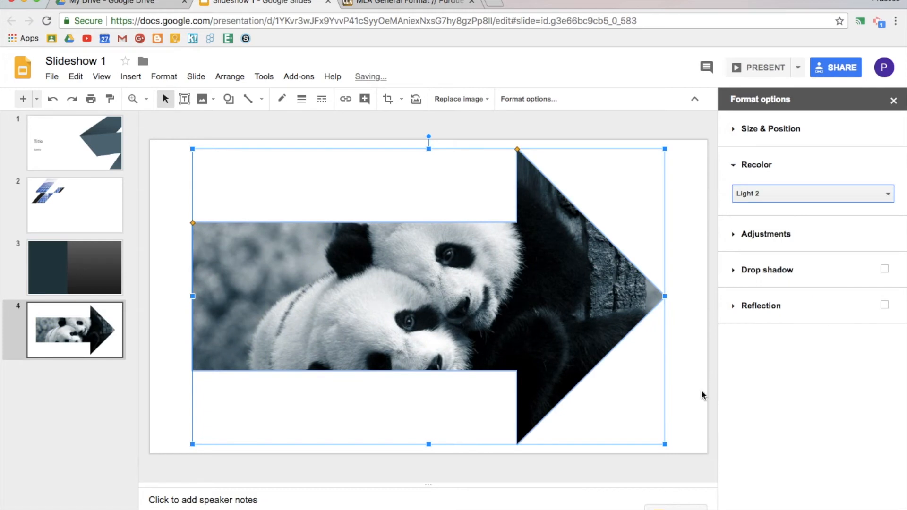
{"action": "mouse_move", "coordinate": [62, 400]}
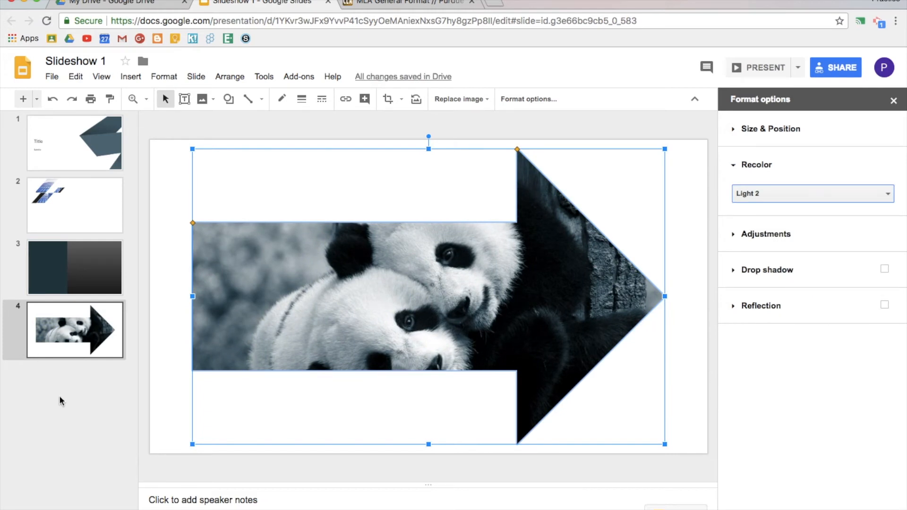
Add a text box on slide 5 reading 'MLA Format'.
{"action": "left_click", "coordinate": [38, 100]}
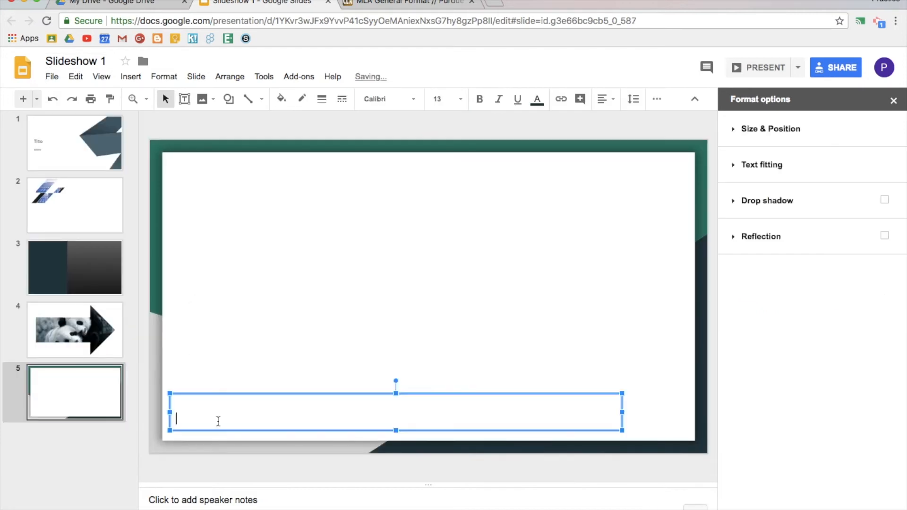
{"action": "type", "text": "MLA Form"}
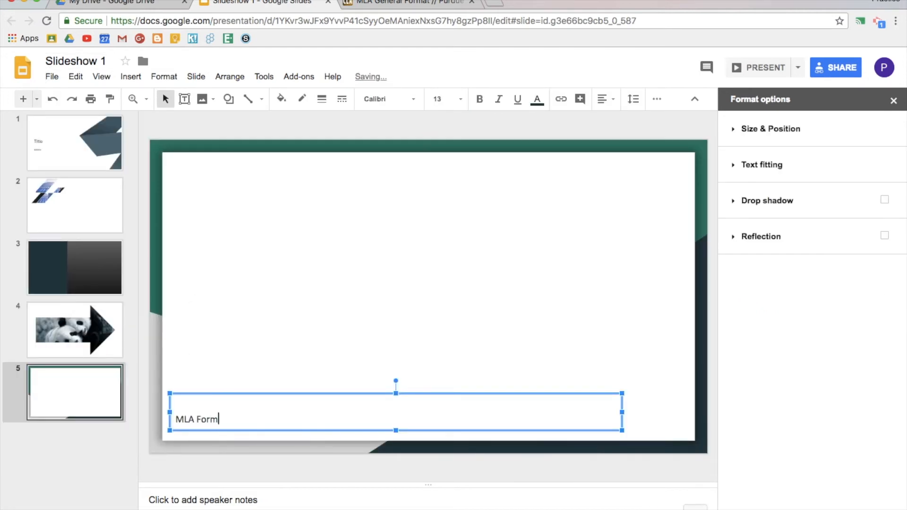
{"action": "type", "text": "at"}
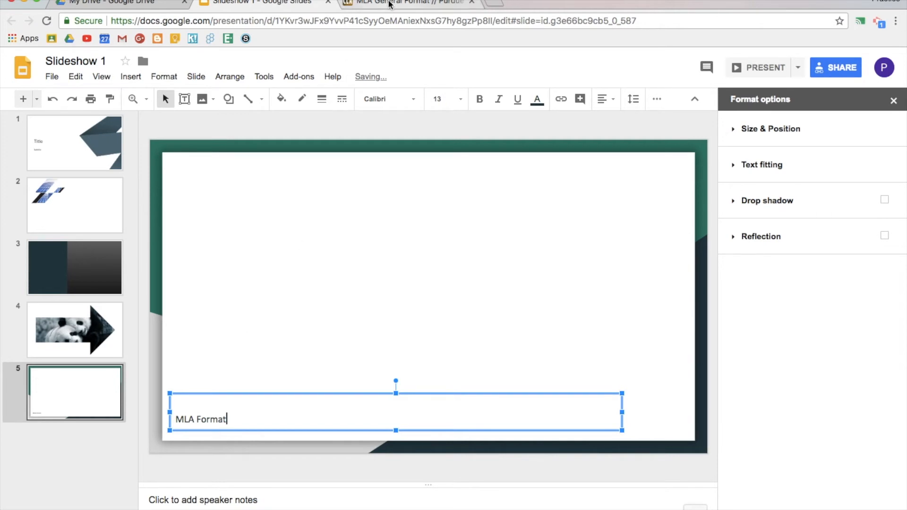
Link the 'MLA Format' text to the Purdue OWL MLA general format URL.
{"action": "left_click", "coordinate": [406, 3]}
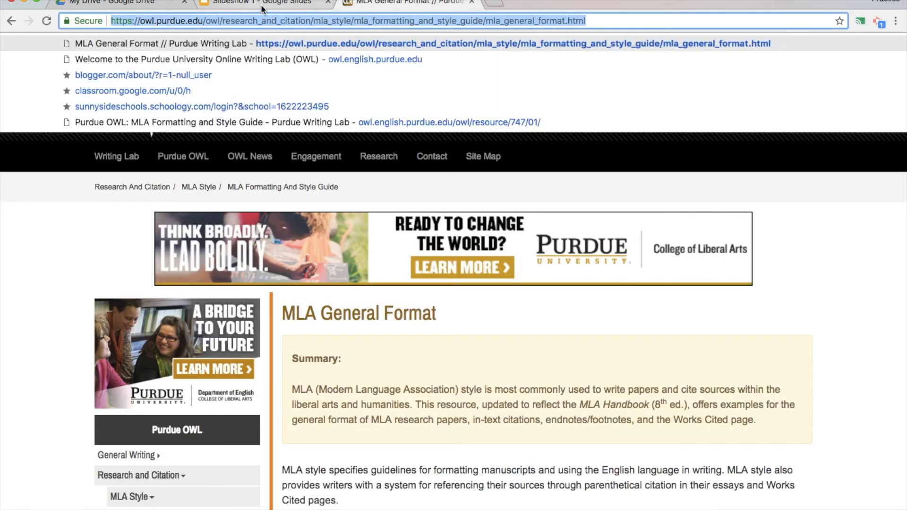
{"action": "left_click", "coordinate": [256, 4]}
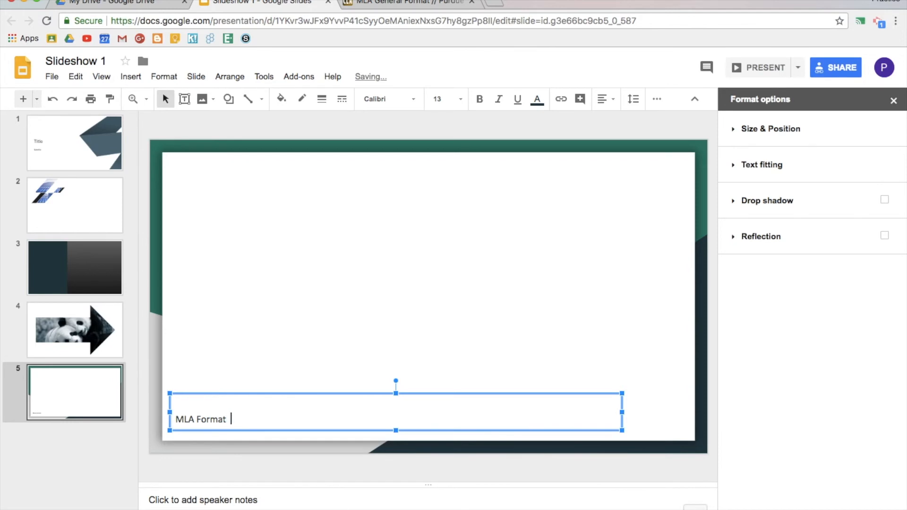
{"action": "type", "text": "https://owl.purdue.edu/owl/research_and_citation/mla_style/mla_formatting_and_style_guide/mla_general_format.html"}
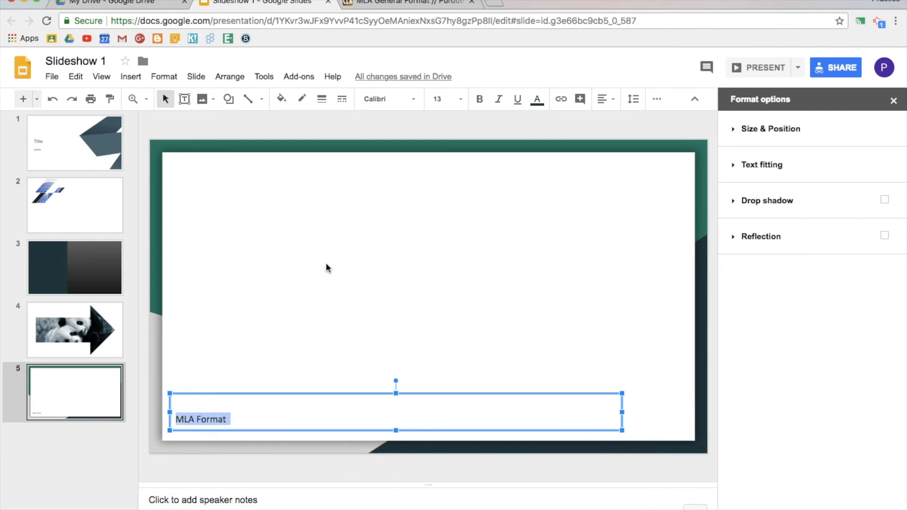
{"action": "mouse_move", "coordinate": [561, 98]}
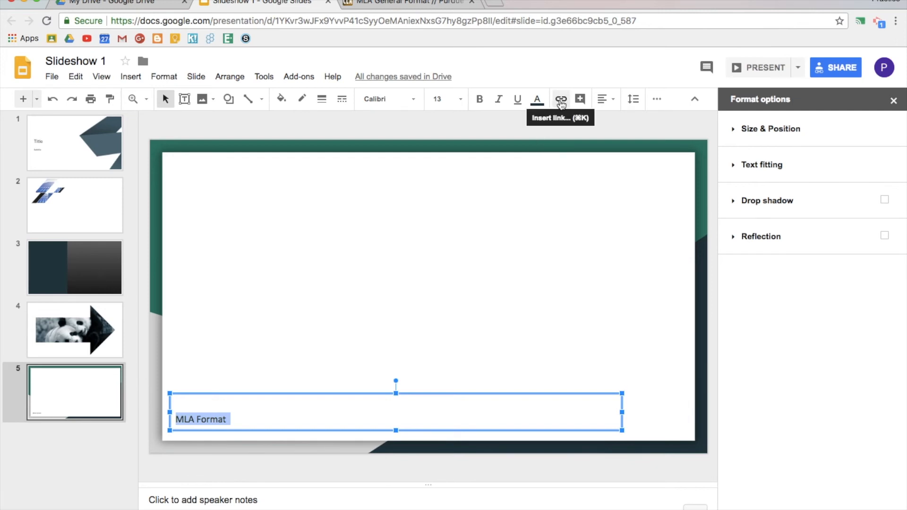
{"action": "left_click", "coordinate": [560, 100]}
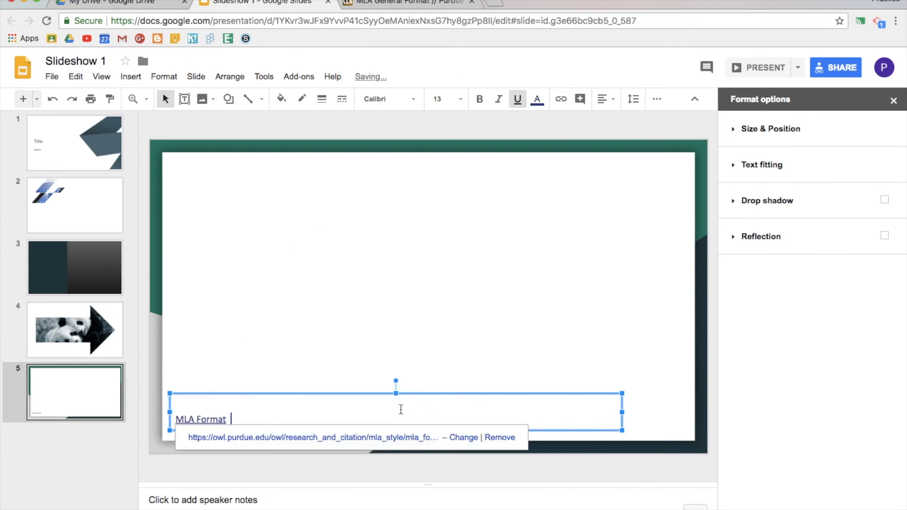
{"action": "left_click", "coordinate": [406, 261]}
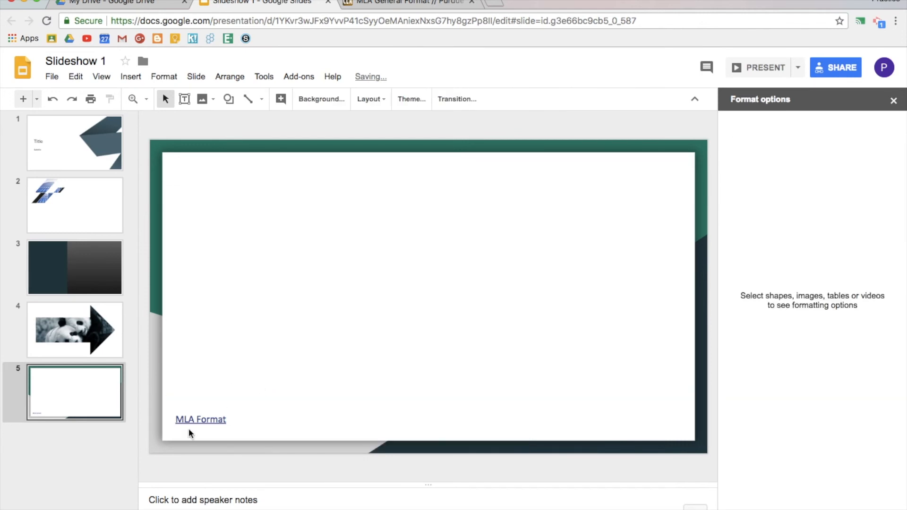
{"action": "left_click", "coordinate": [200, 418]}
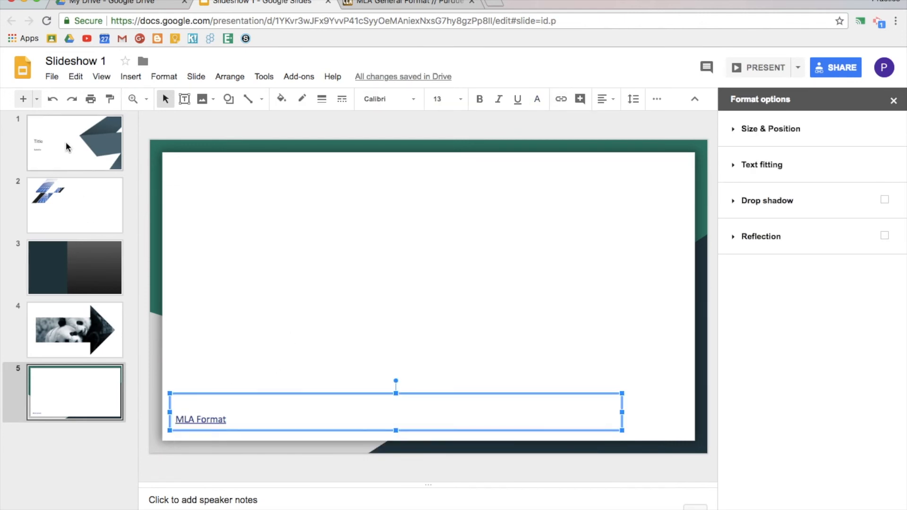
Link the Subtitle text on the title slide to slide 4.
{"action": "left_click", "coordinate": [74, 143]}
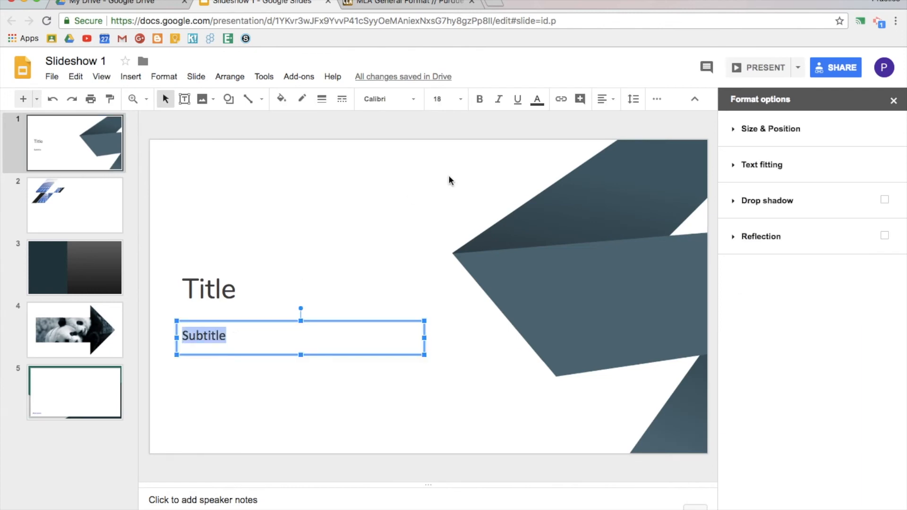
{"action": "left_click", "coordinate": [560, 99]}
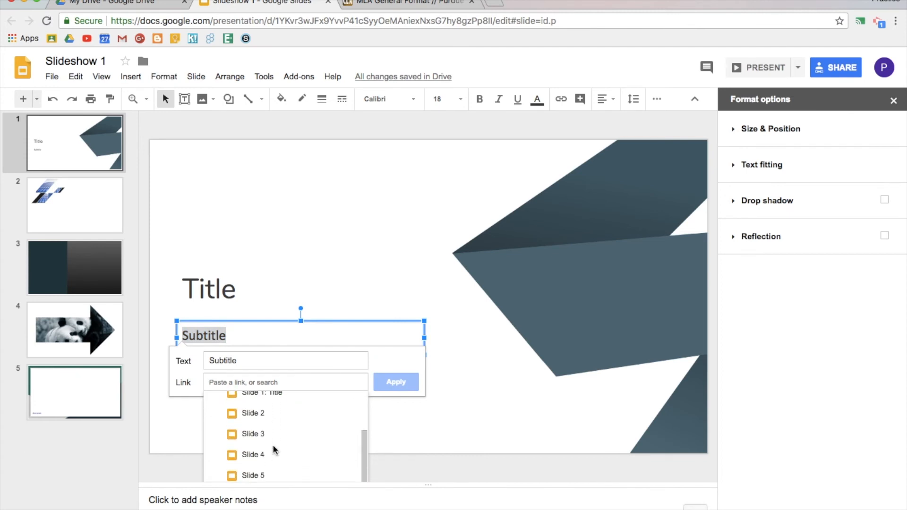
{"action": "left_click", "coordinate": [253, 454]}
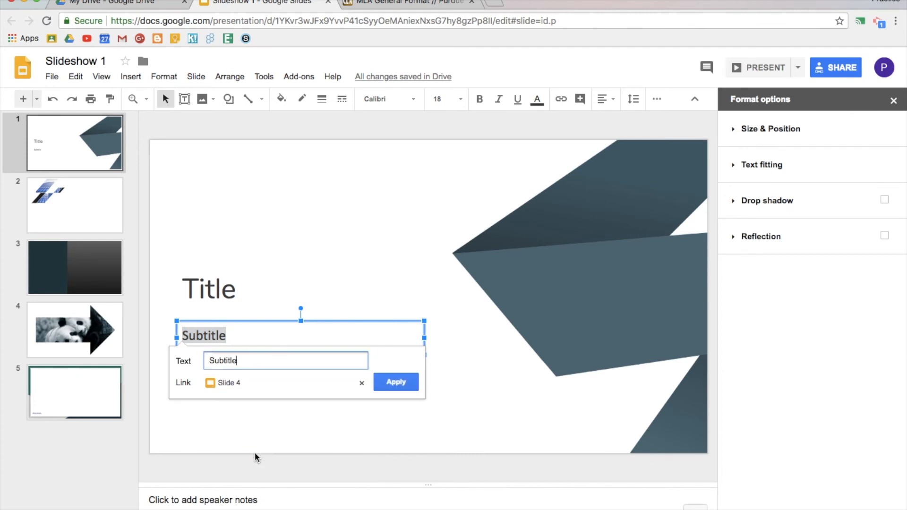
{"action": "left_click", "coordinate": [396, 382]}
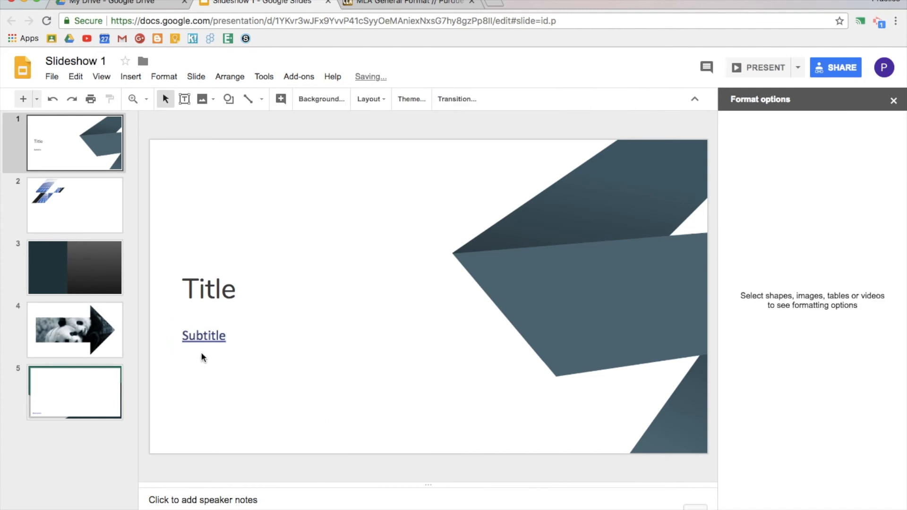
Check slide 4, return to the title slide, then bring up slide 5.
{"action": "left_click", "coordinate": [73, 330]}
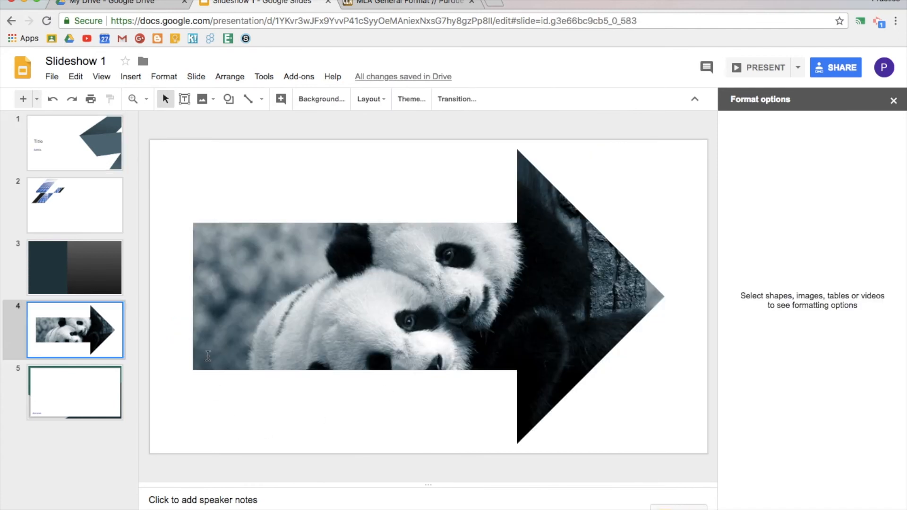
{"action": "mouse_move", "coordinate": [158, 401]}
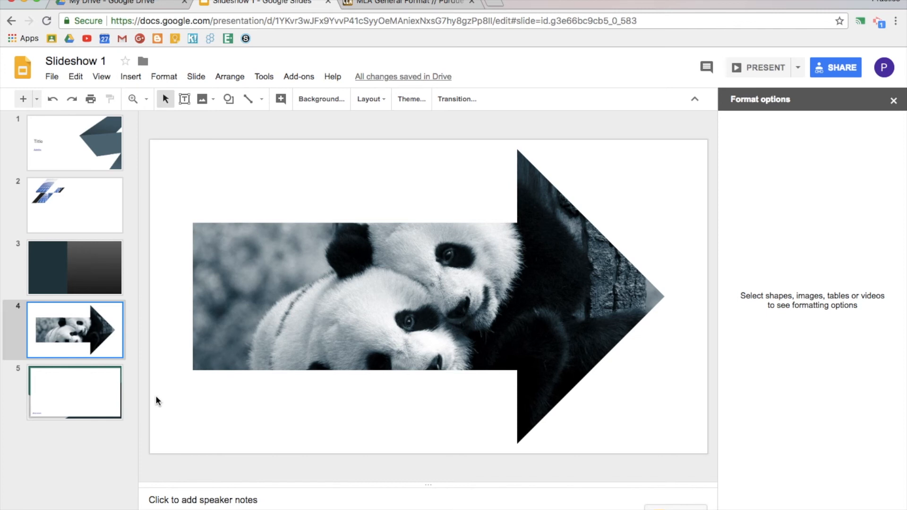
{"action": "left_click", "coordinate": [74, 142]}
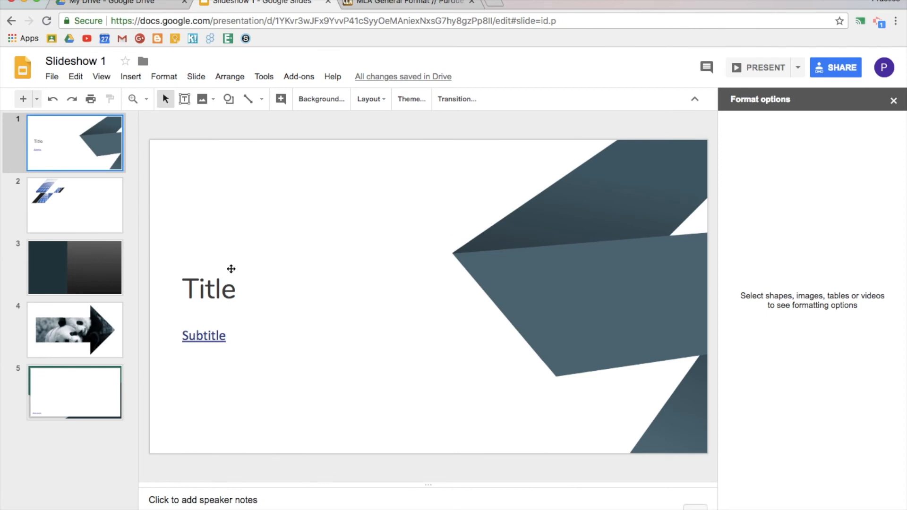
{"action": "mouse_move", "coordinate": [484, 230]}
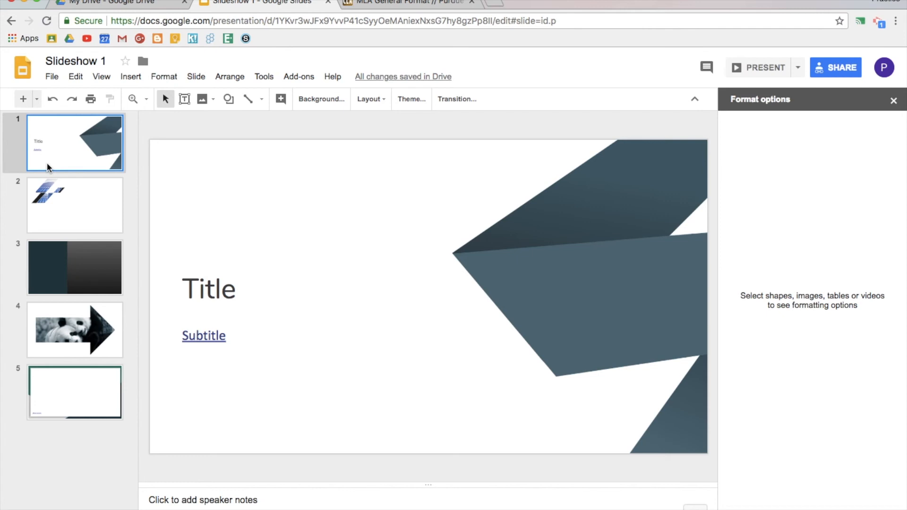
{"action": "left_click", "coordinate": [73, 392]}
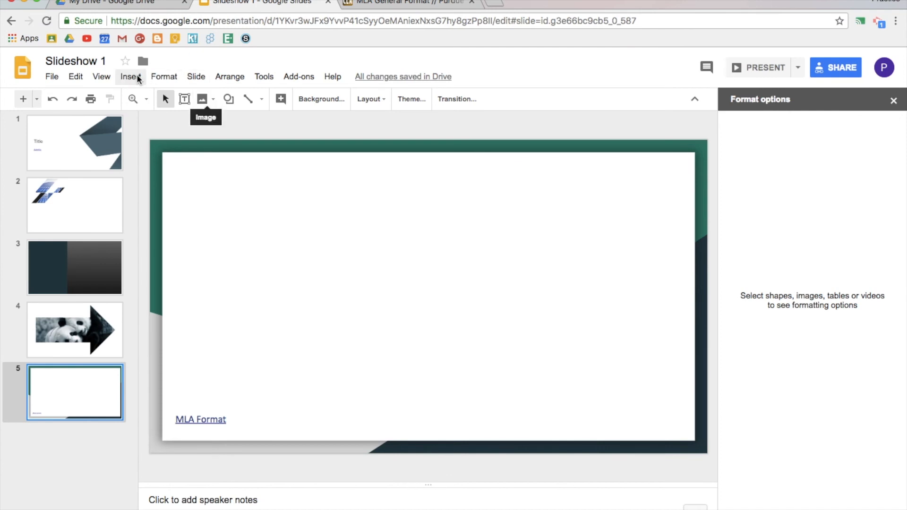
Search YouTube for 'Biology' and embed the 'Biology: Cell Structure' video on slide 5.
{"action": "left_click", "coordinate": [130, 76]}
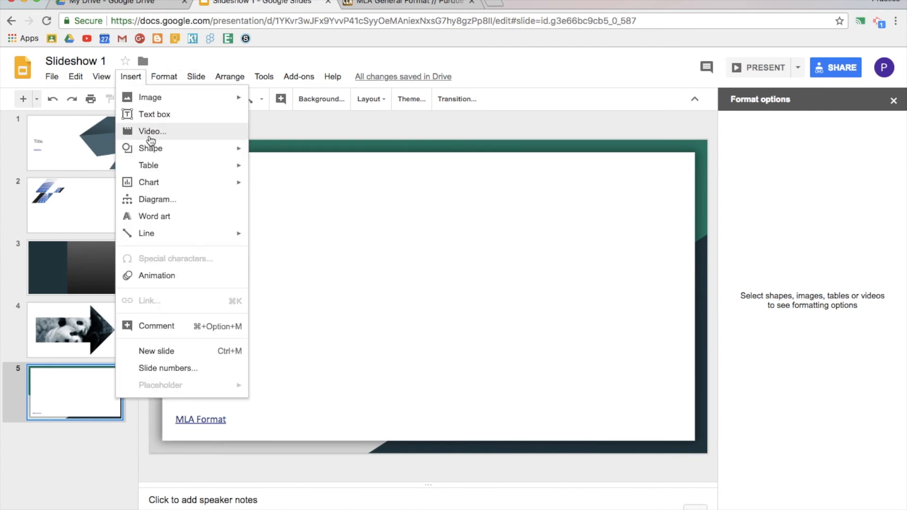
{"action": "left_click", "coordinate": [152, 131]}
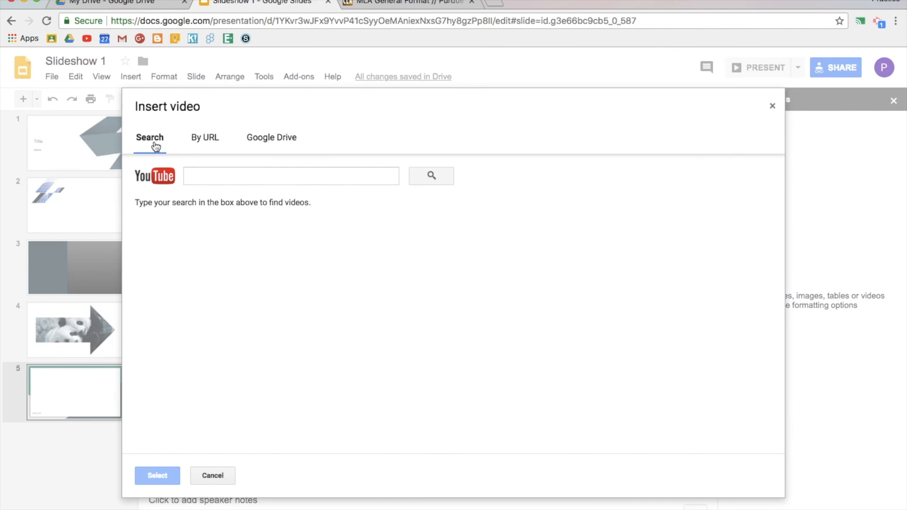
{"action": "mouse_move", "coordinate": [271, 137]}
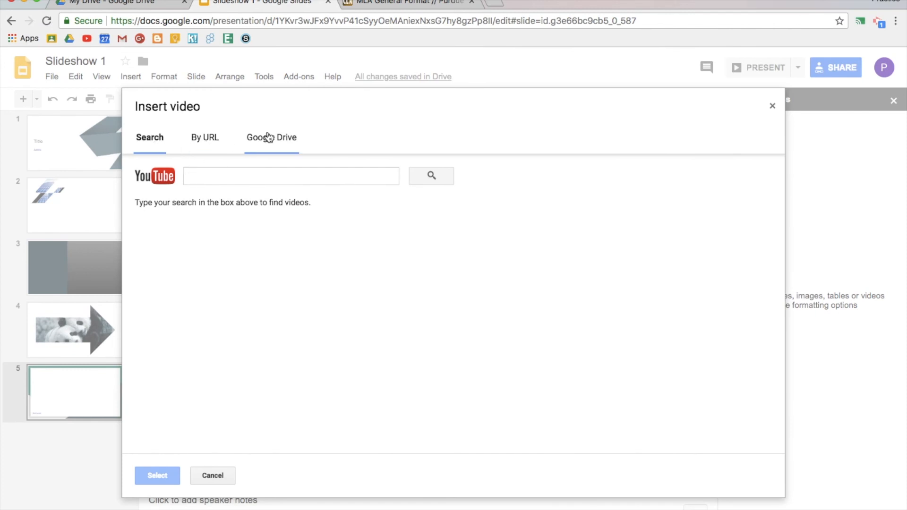
{"action": "type", "text": "B"}
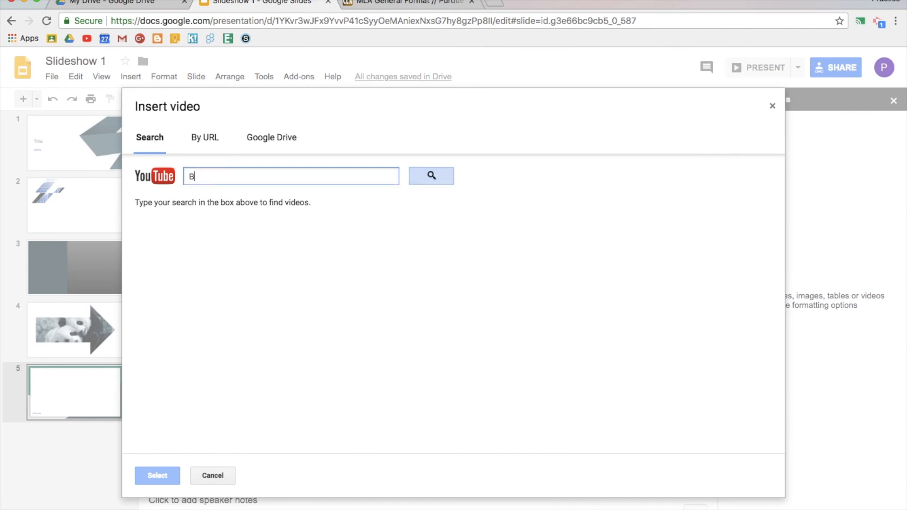
{"action": "type", "text": "iology"}
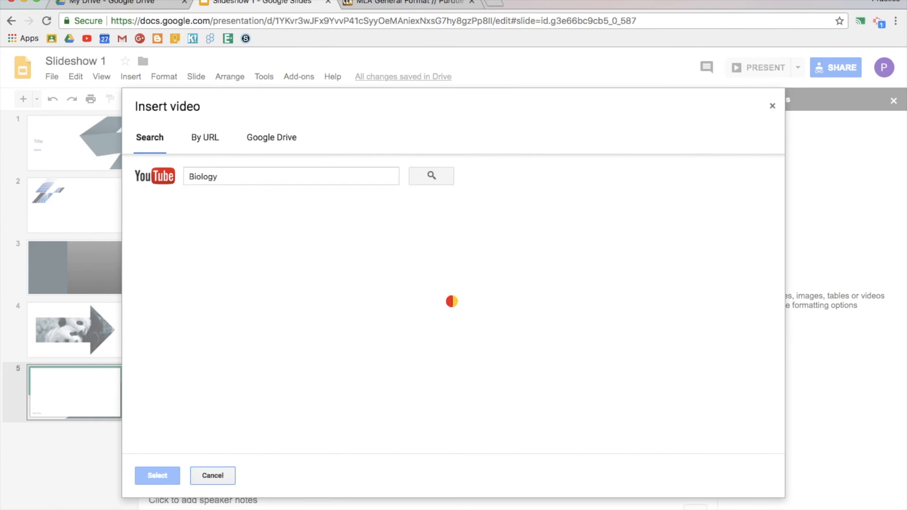
{"action": "left_click", "coordinate": [430, 176]}
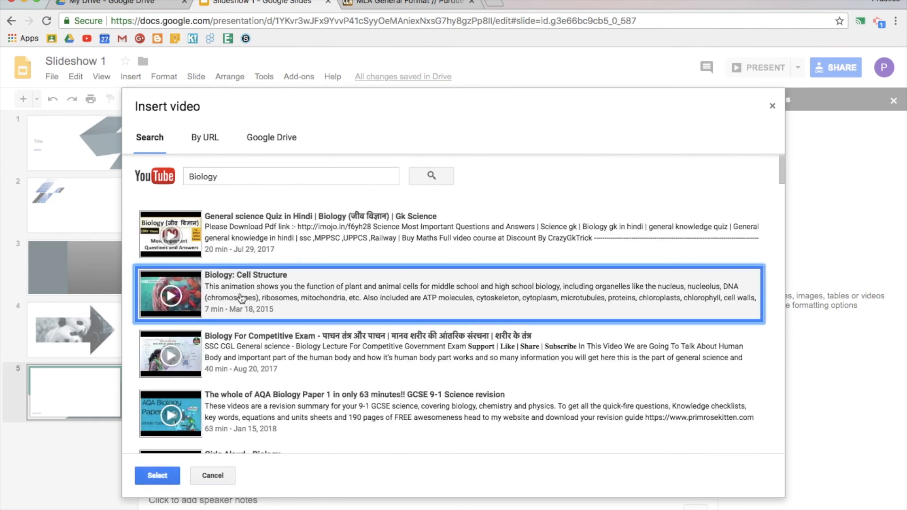
{"action": "left_click", "coordinate": [212, 475]}
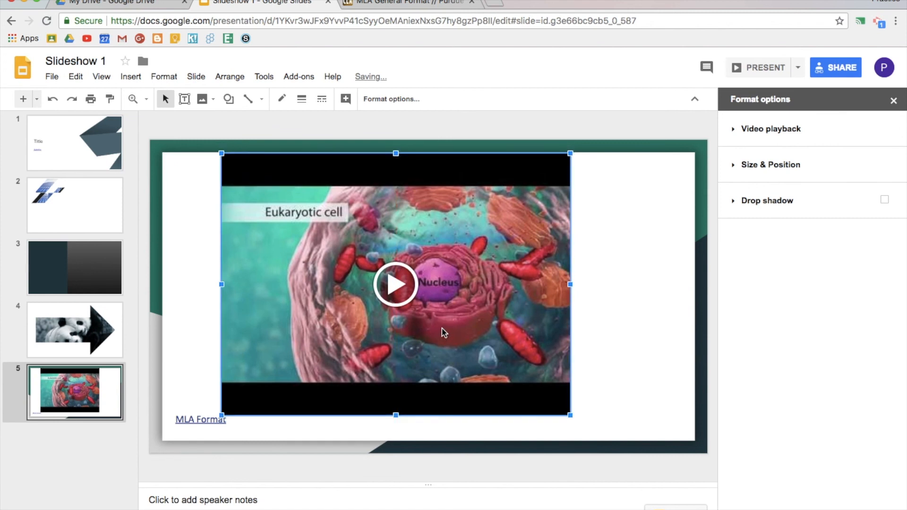
{"action": "left_click", "coordinate": [652, 156]}
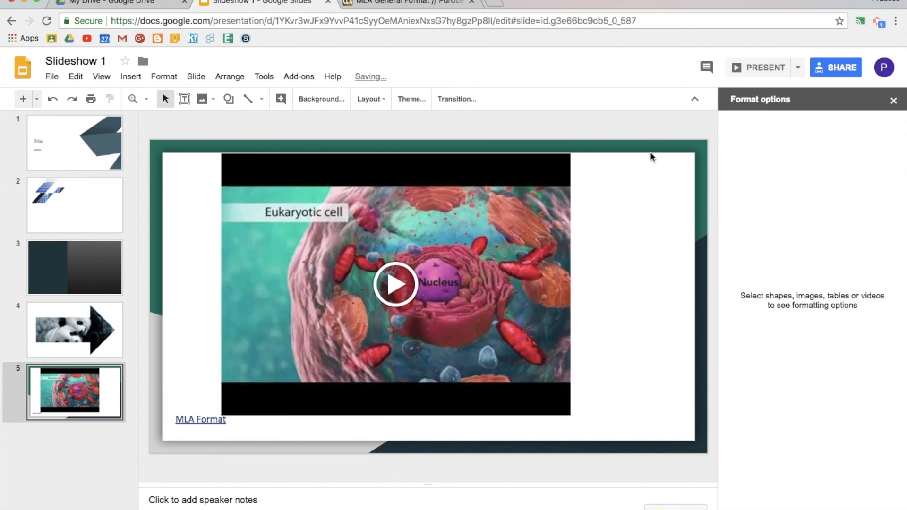
{"action": "mouse_move", "coordinate": [583, 335]}
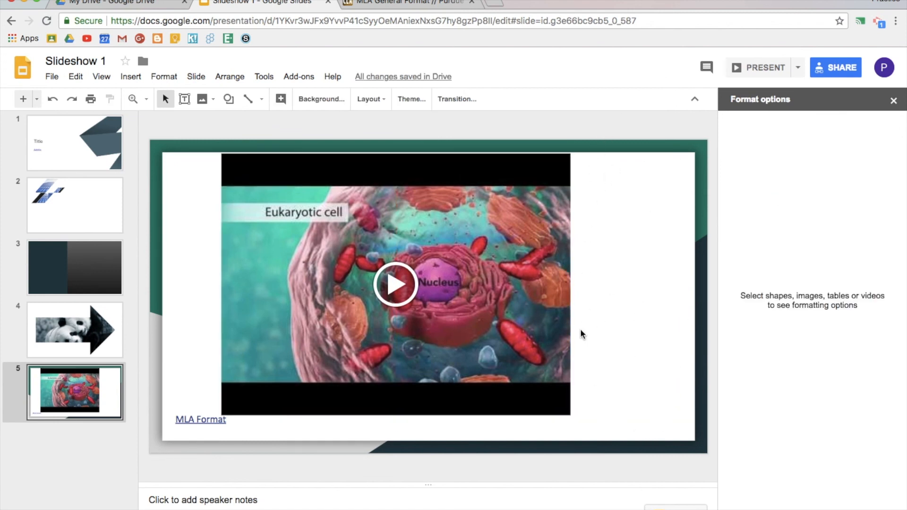
{"action": "mouse_move", "coordinate": [632, 432]}
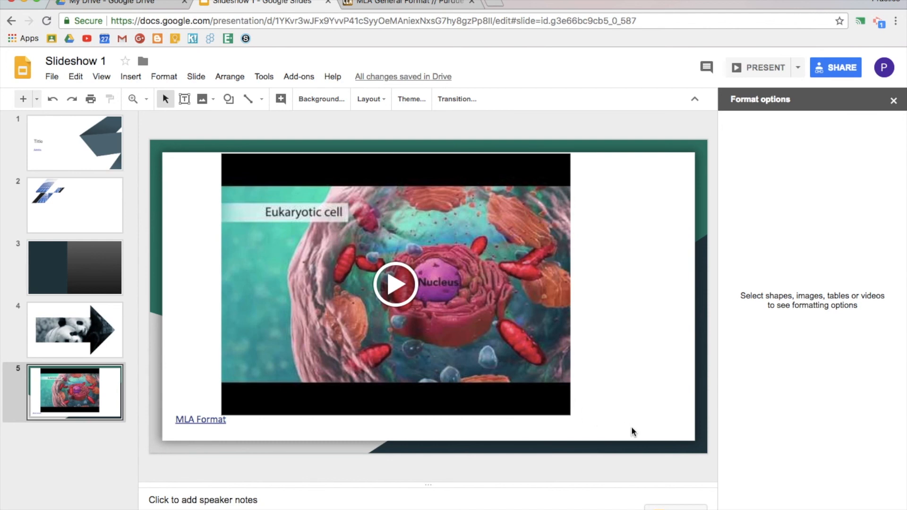
{"action": "mouse_move", "coordinate": [513, 378]}
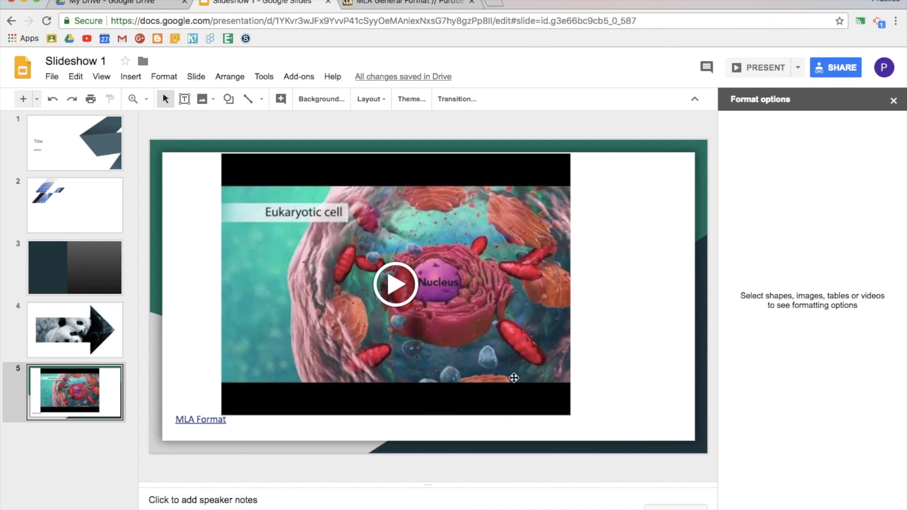
{"action": "mouse_move", "coordinate": [396, 292]}
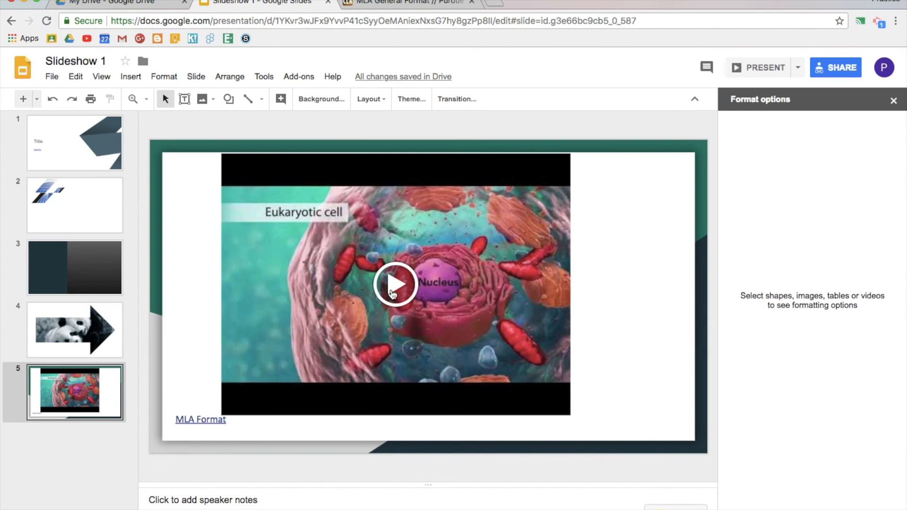
{"action": "mouse_move", "coordinate": [597, 320]}
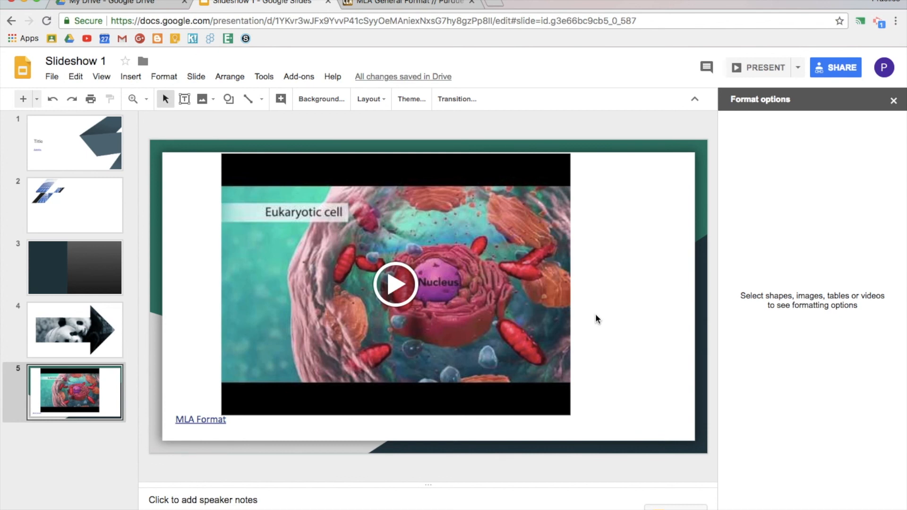
{"action": "mouse_move", "coordinate": [299, 76]}
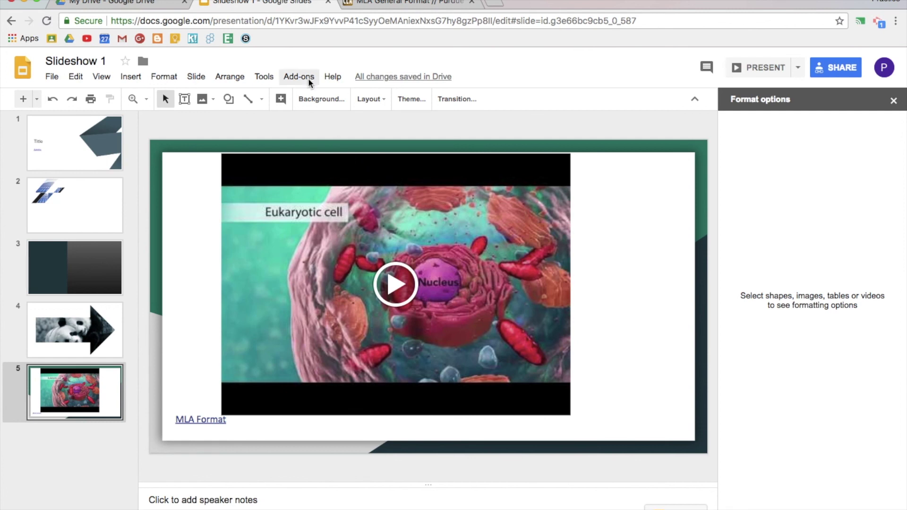
{"action": "mouse_move", "coordinate": [200, 190]}
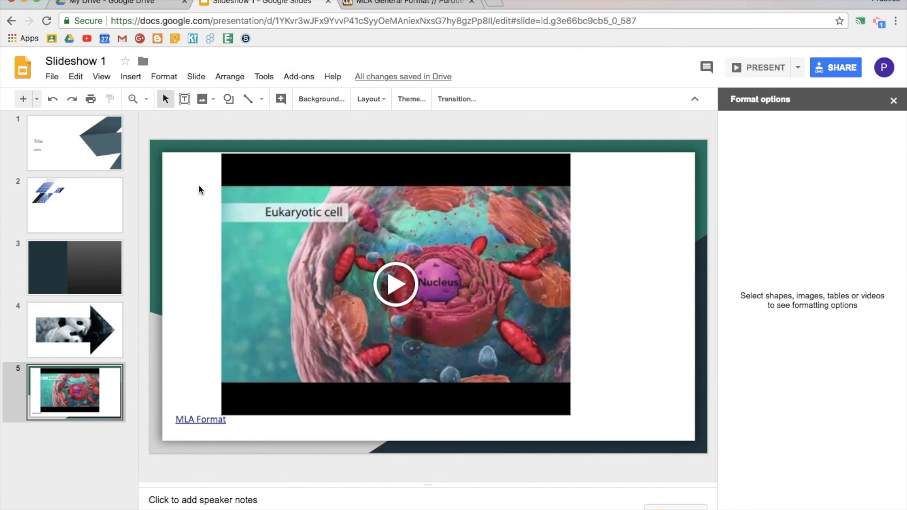
{"action": "mouse_move", "coordinate": [174, 220]}
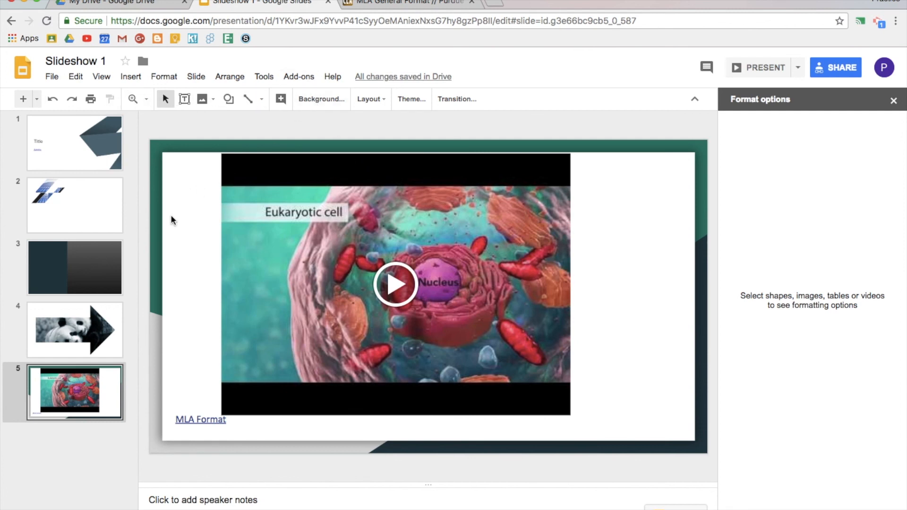